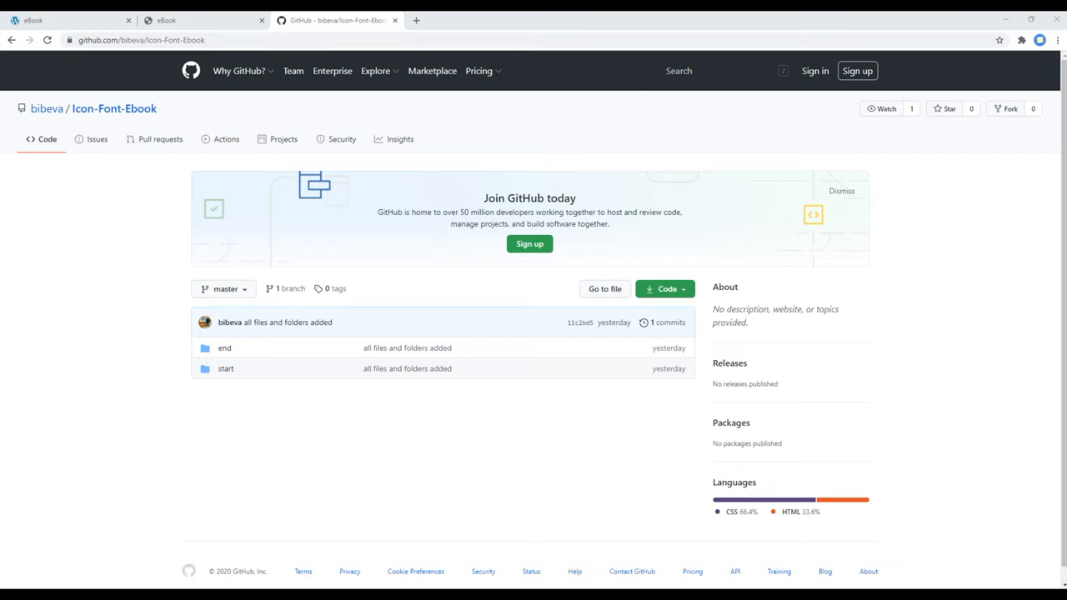
{"action": "mouse_move", "coordinate": [477, 433]}
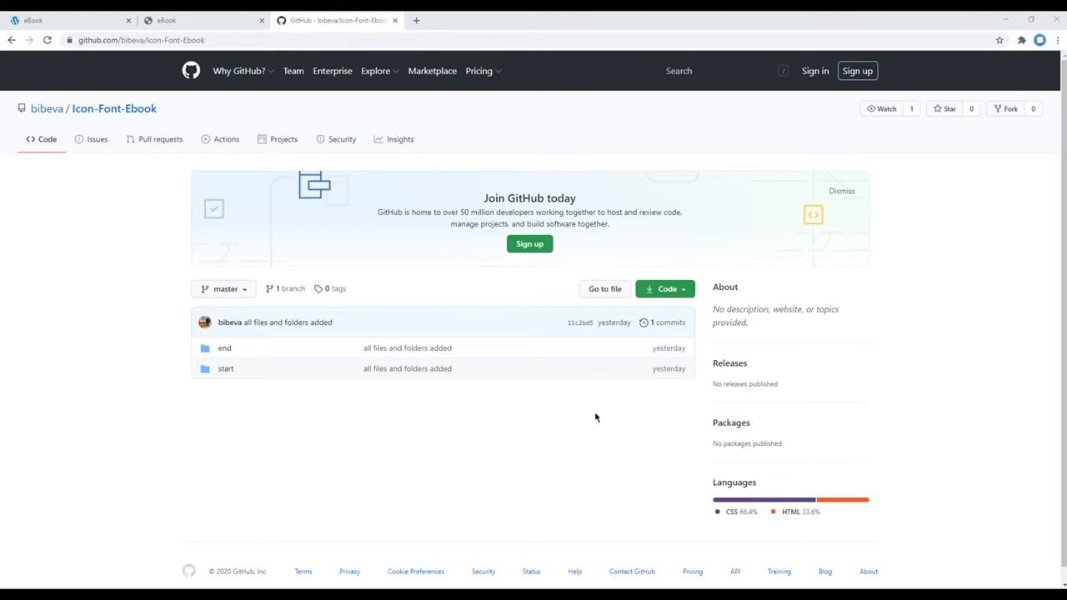
- View the Ebook demo's coming-soon page, then return to the Icon-Font-Ebook repository tab
{"action": "left_click", "coordinate": [142, 40]}
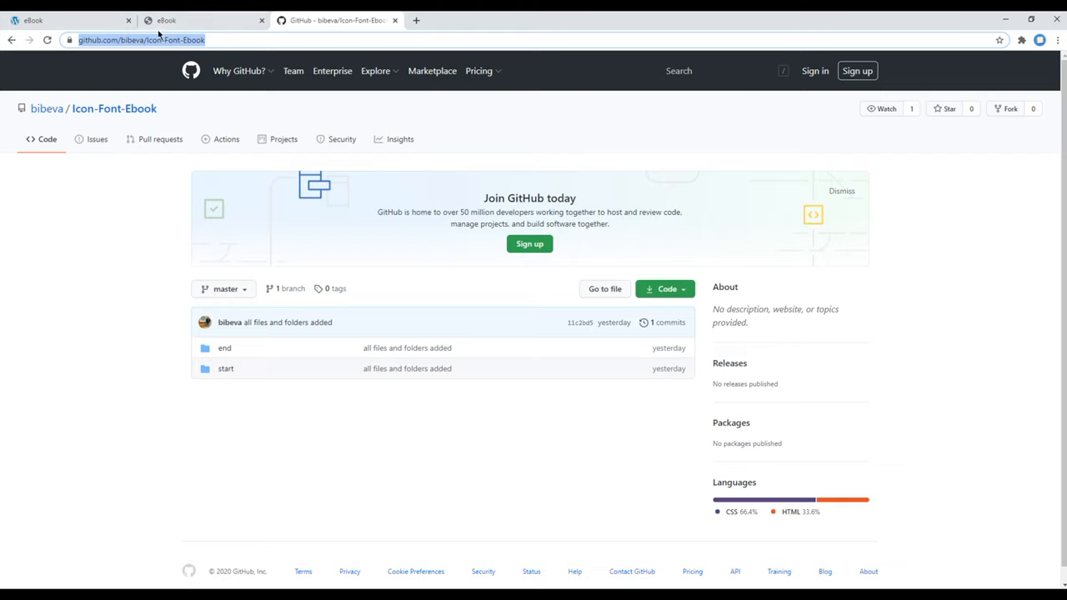
{"action": "mouse_move", "coordinate": [405, 301]}
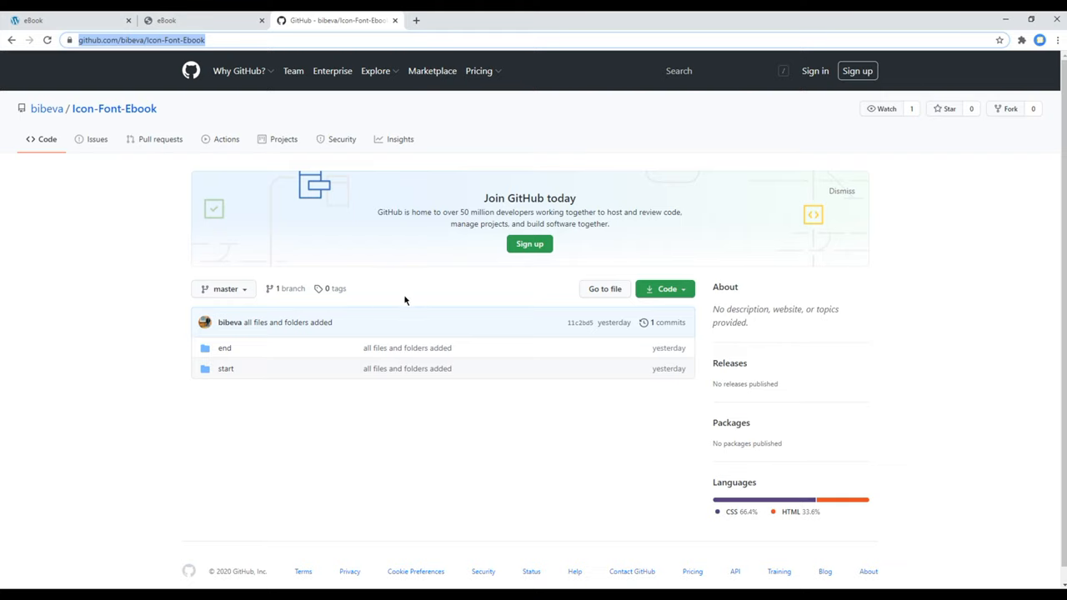
{"action": "mouse_move", "coordinate": [270, 374]}
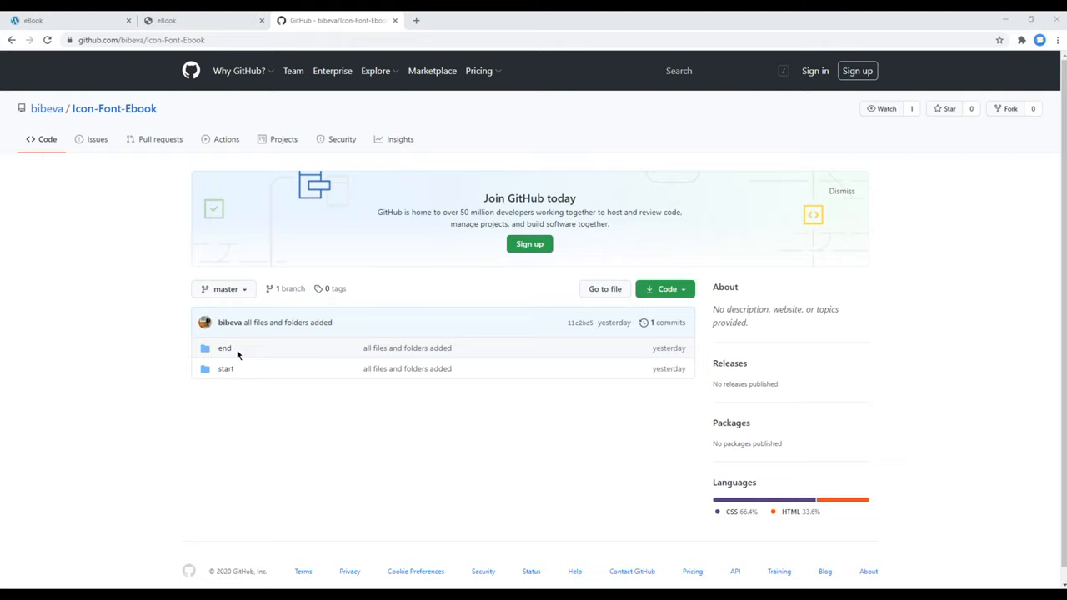
{"action": "mouse_move", "coordinate": [143, 177]}
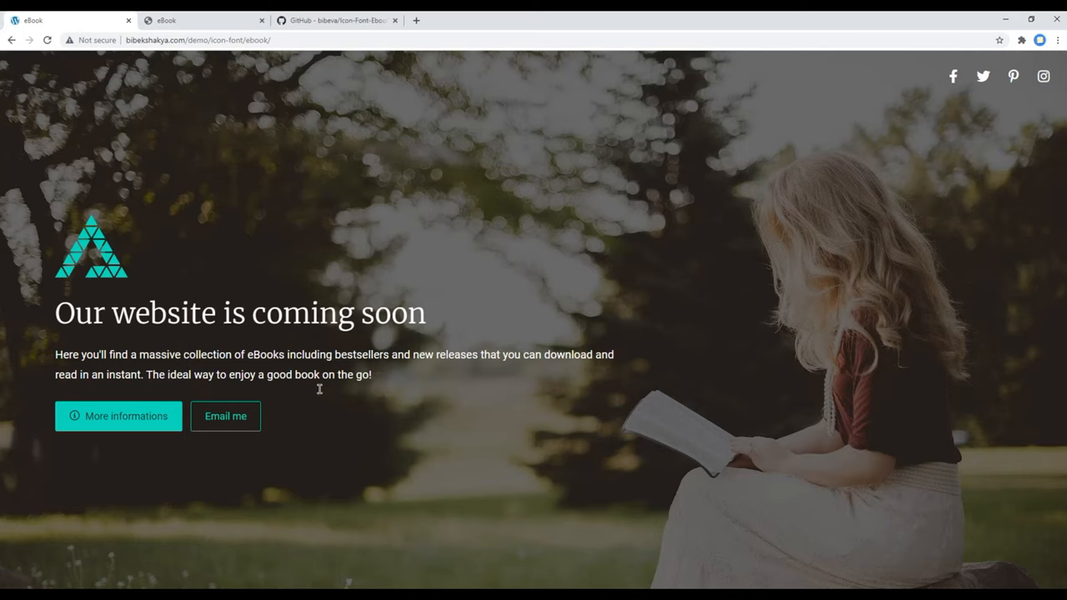
{"action": "mouse_move", "coordinate": [323, 26]}
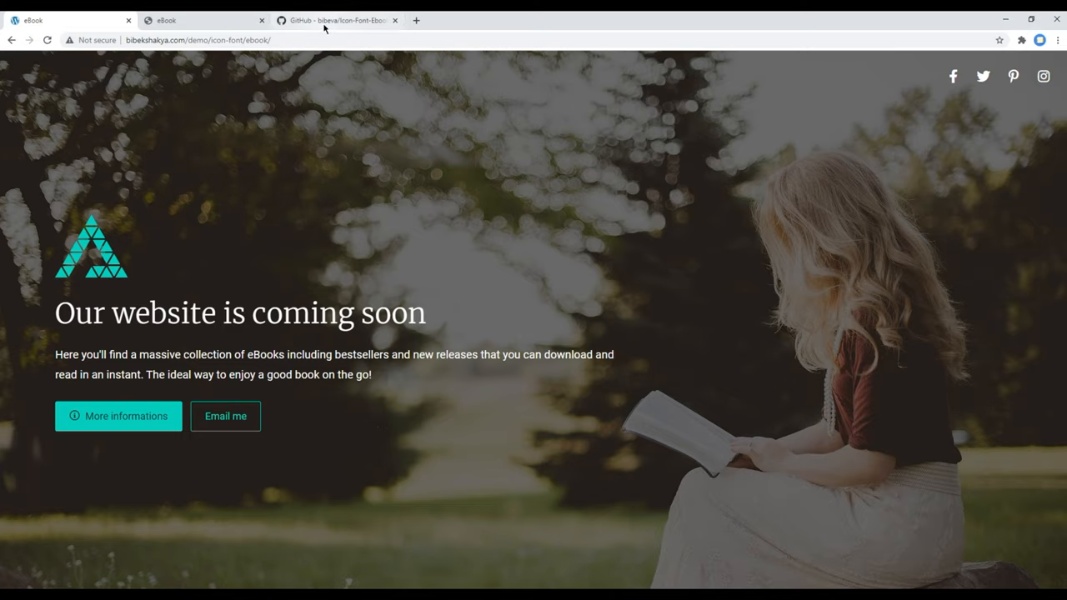
{"action": "left_click", "coordinate": [337, 20]}
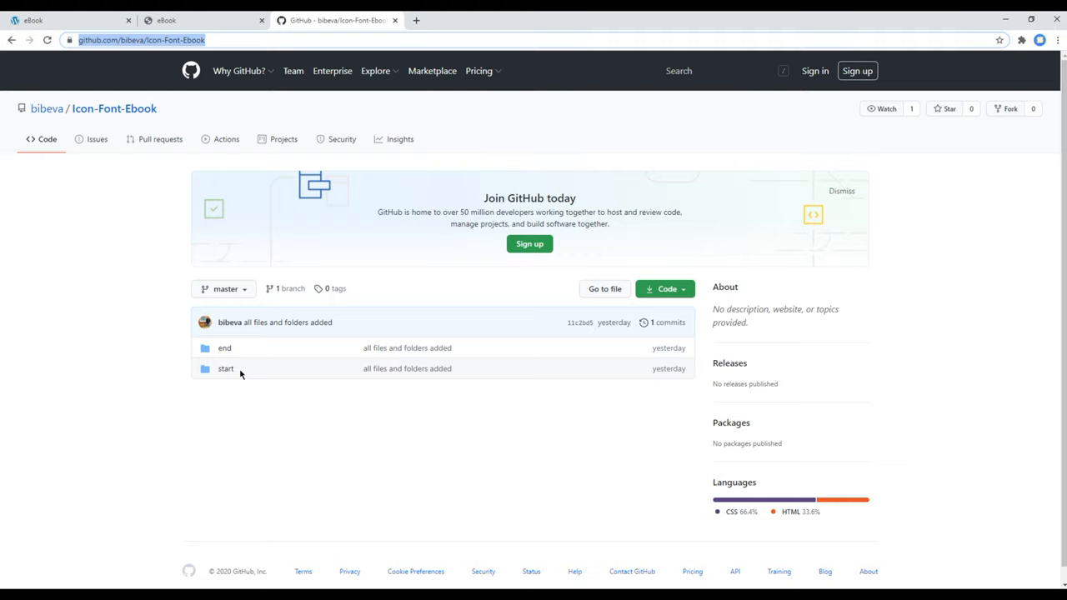
{"action": "mouse_move", "coordinate": [257, 369]}
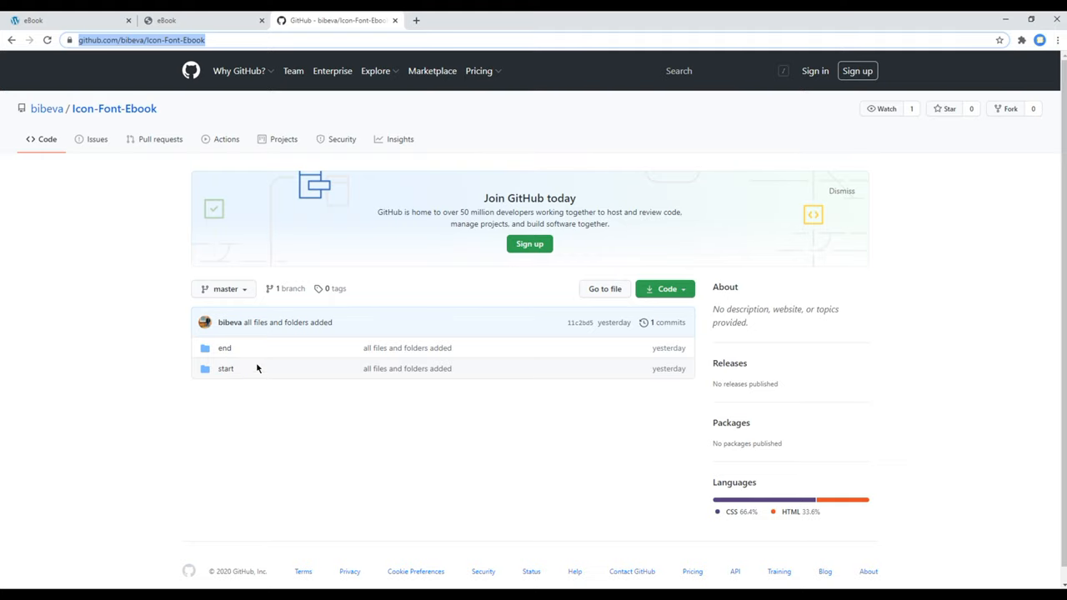
{"action": "mouse_move", "coordinate": [225, 369]}
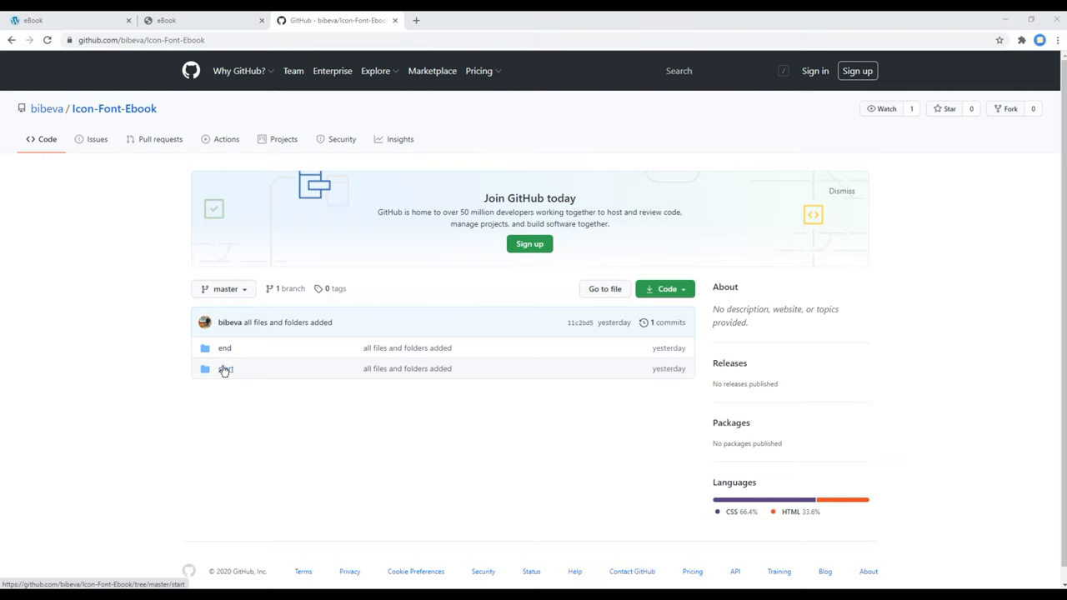
- Open the start folder listing css, fonts, images and index.html
{"action": "left_click", "coordinate": [225, 368]}
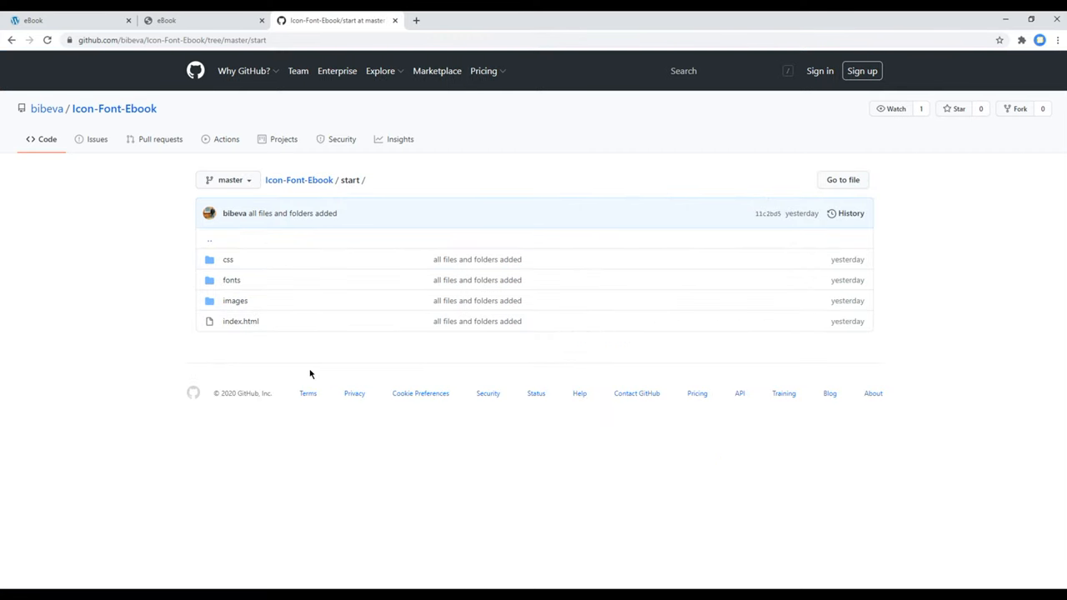
{"action": "mouse_move", "coordinate": [224, 230]}
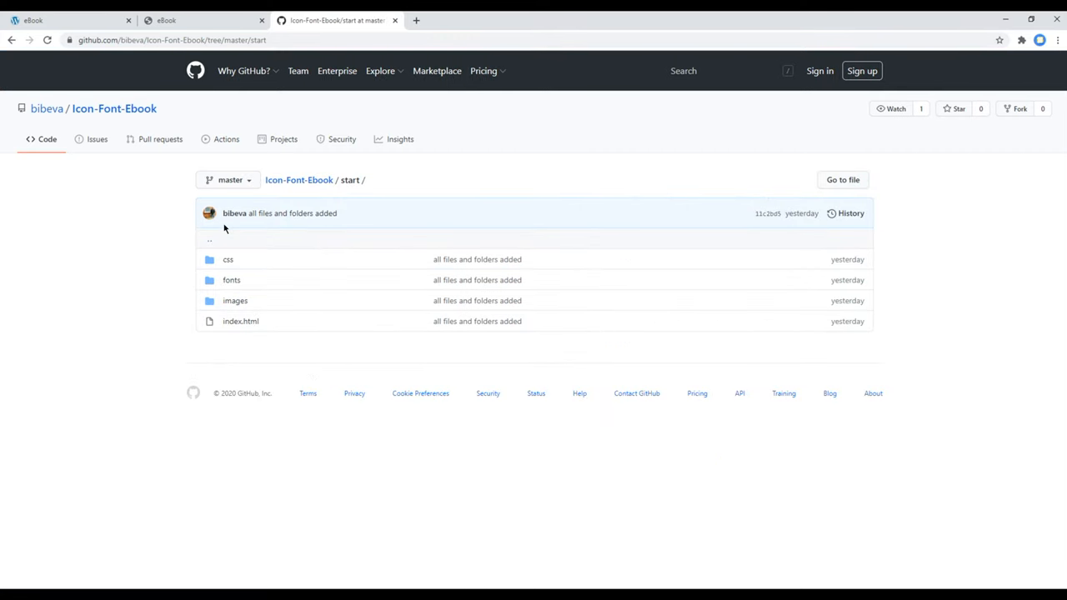
{"action": "mouse_move", "coordinate": [313, 367]}
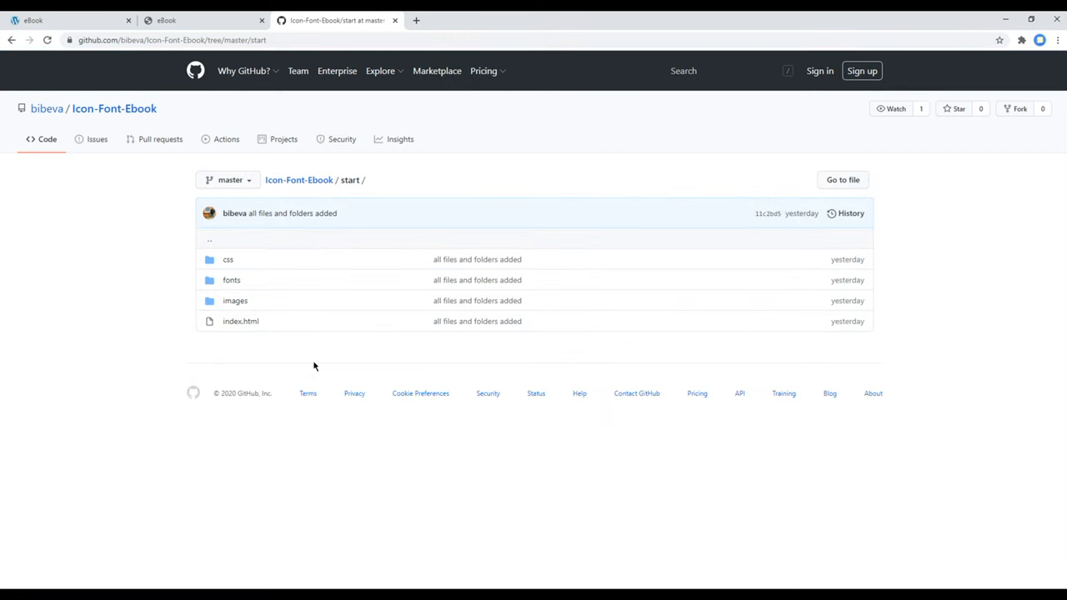
{"action": "mouse_move", "coordinate": [268, 321]}
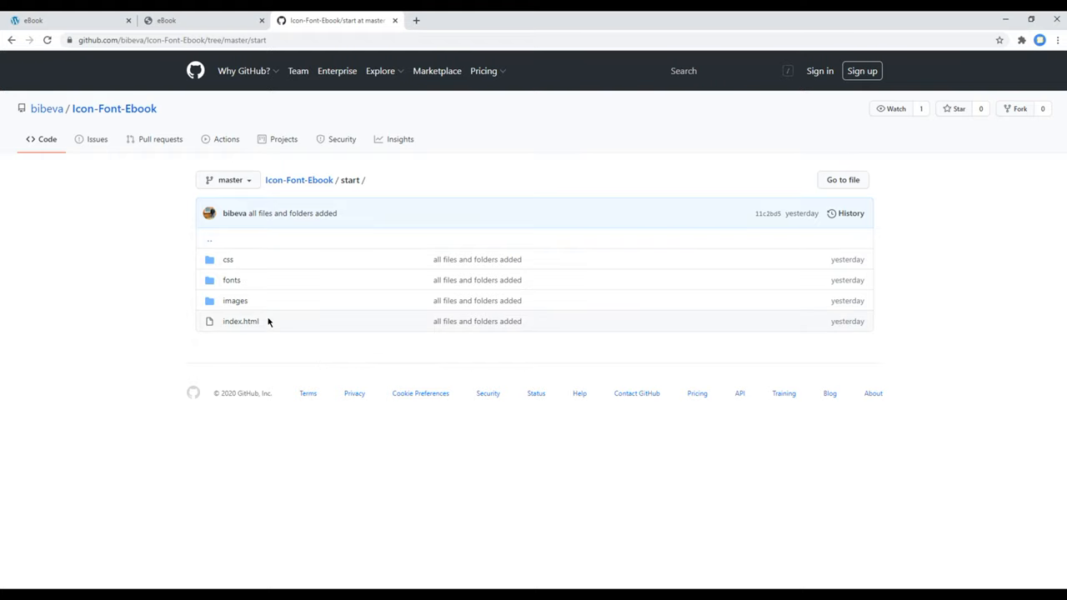
{"action": "mouse_move", "coordinate": [254, 300]}
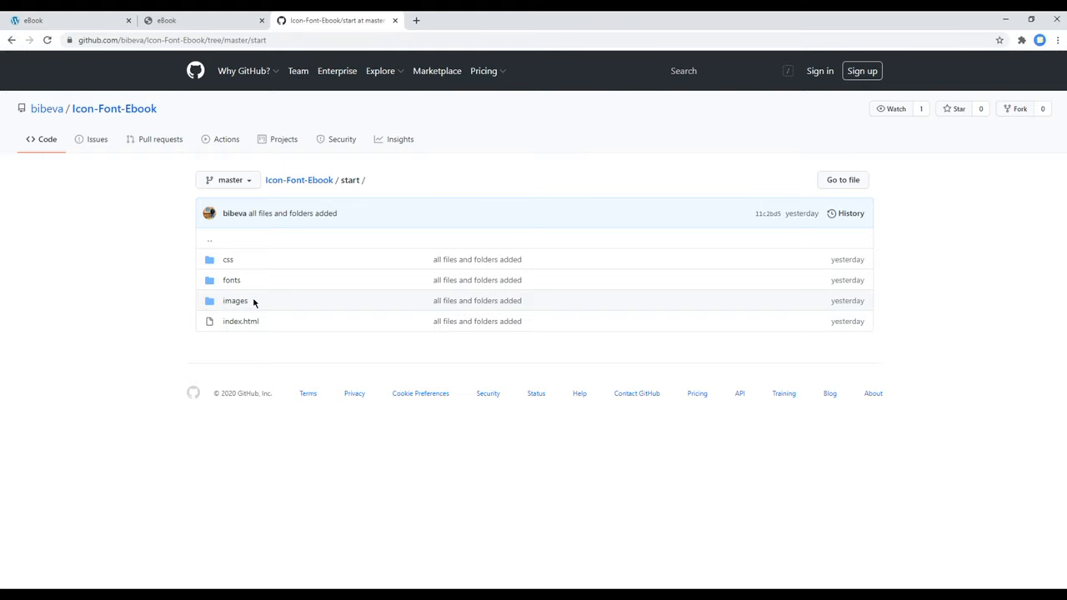
{"action": "mouse_move", "coordinate": [245, 280]}
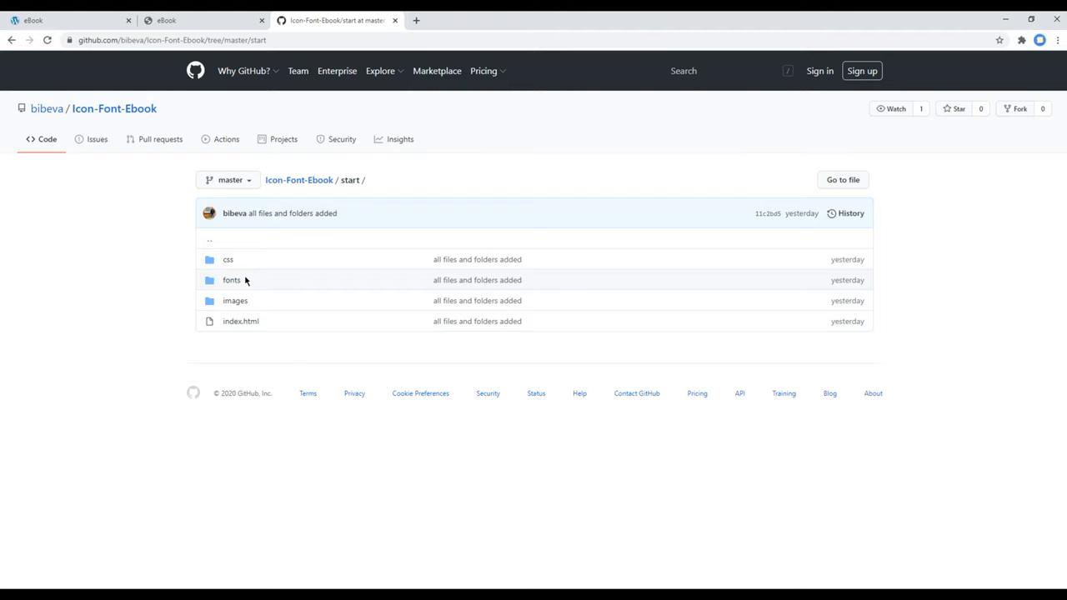
{"action": "mouse_move", "coordinate": [246, 268]}
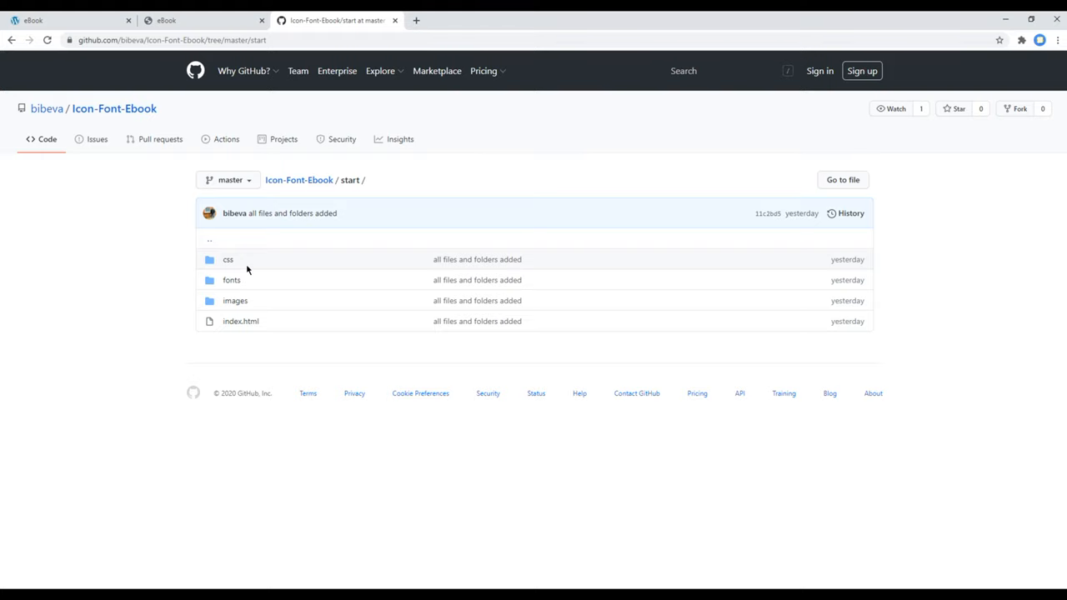
{"action": "mouse_move", "coordinate": [299, 503]}
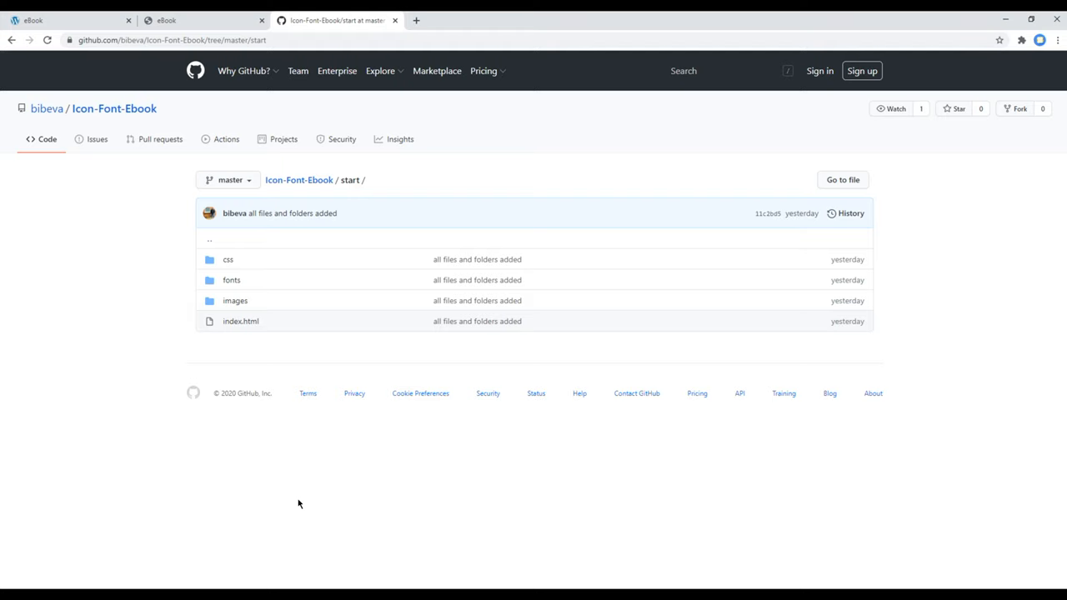
{"action": "mouse_move", "coordinate": [108, 74]}
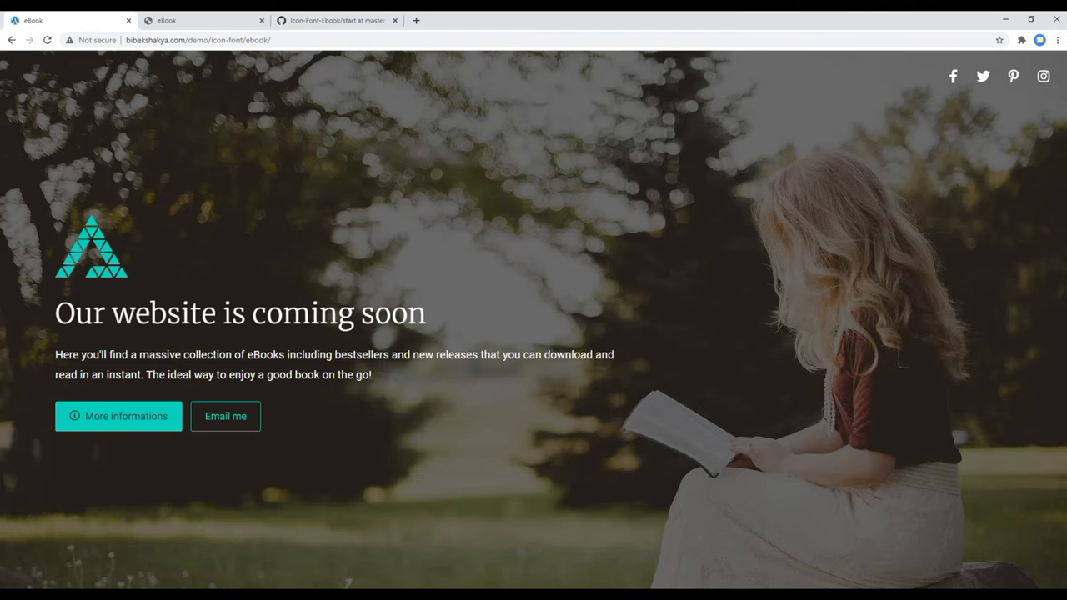
{"action": "mouse_move", "coordinate": [983, 76]}
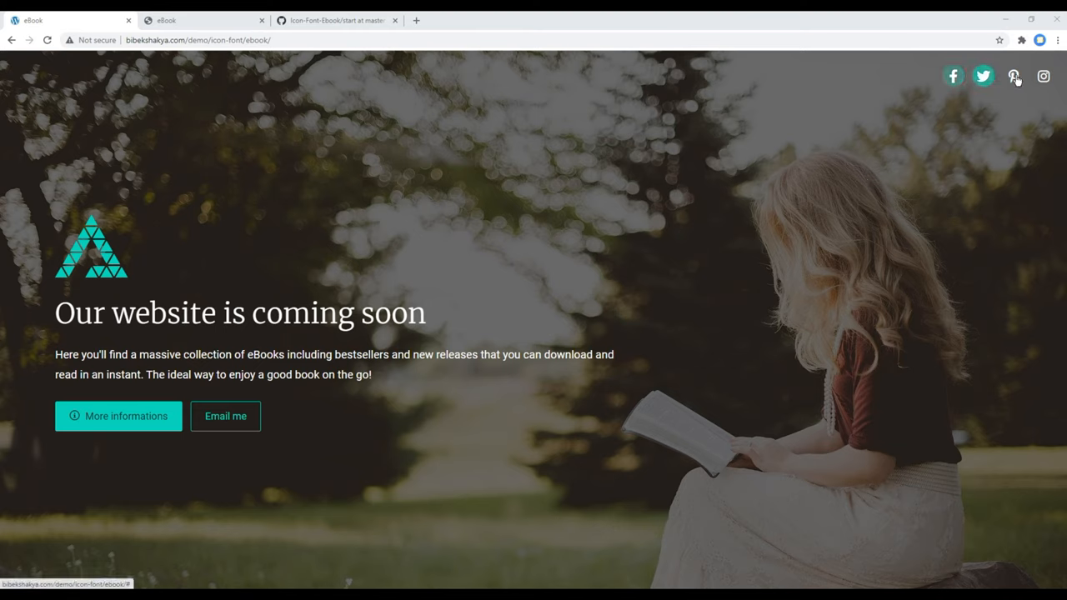
{"action": "mouse_move", "coordinate": [419, 244]}
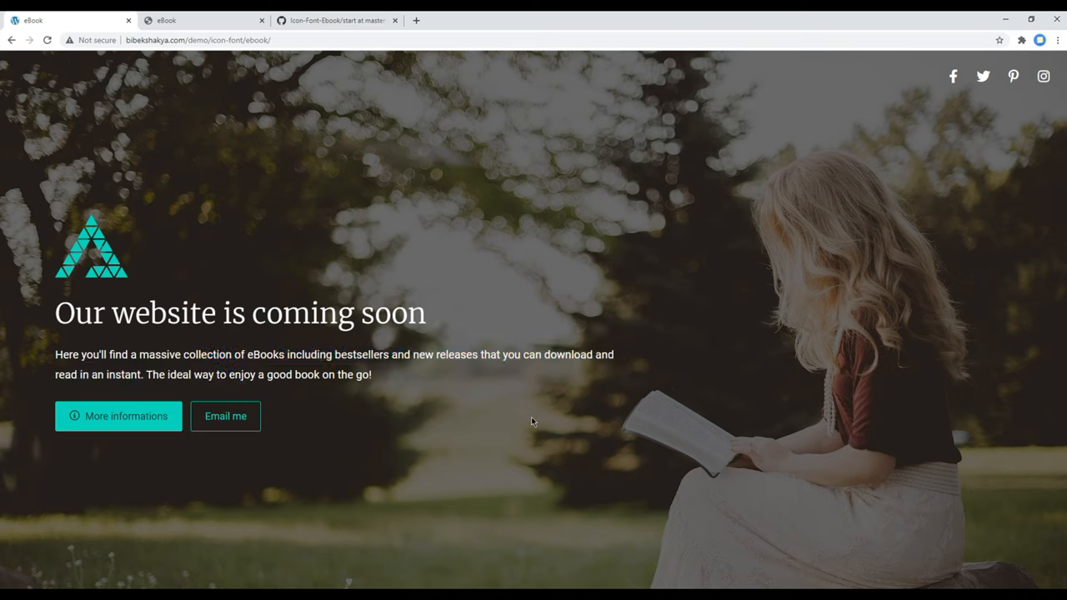
{"action": "mouse_move", "coordinate": [917, 79]}
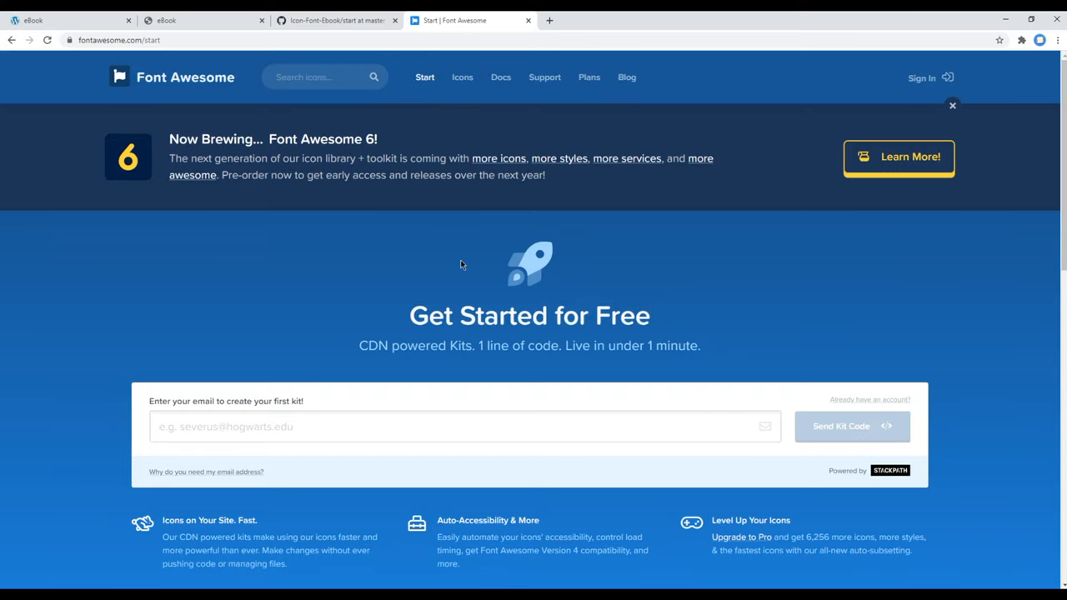
- Review Font Awesome's 'Other Ways to Use' section, then open a new blank browser tab
{"action": "scroll", "scroll_direction": "down", "scroll_amount": 3}
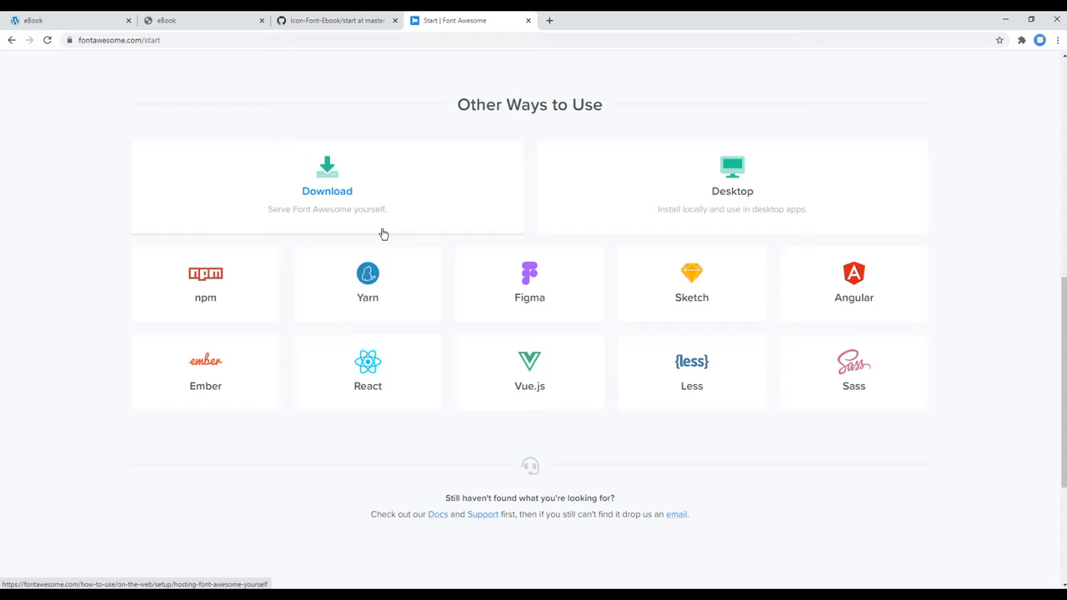
{"action": "mouse_move", "coordinate": [278, 177]}
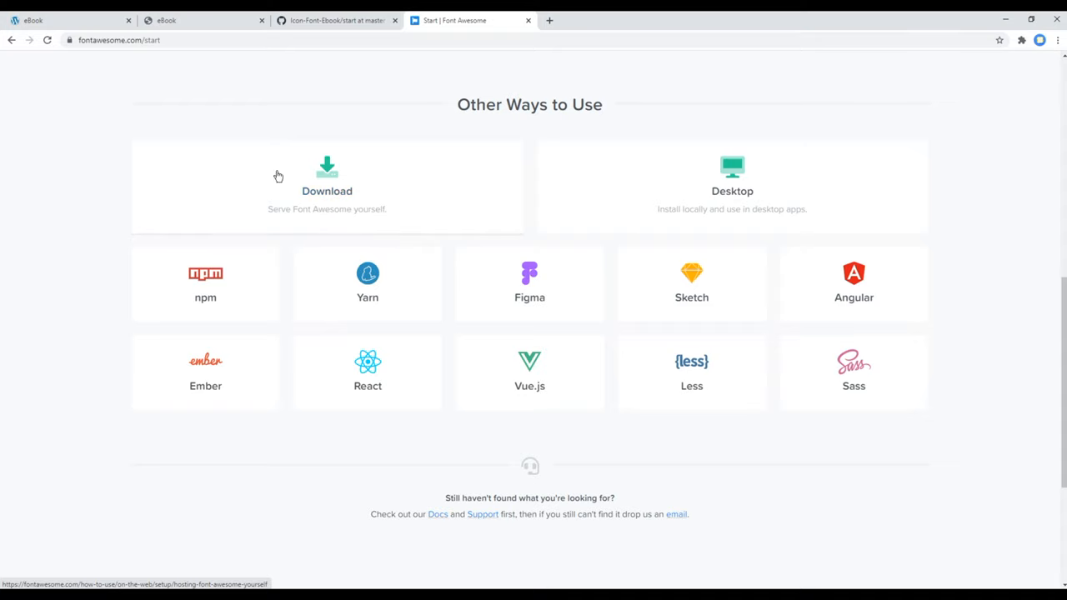
{"action": "mouse_move", "coordinate": [340, 154]}
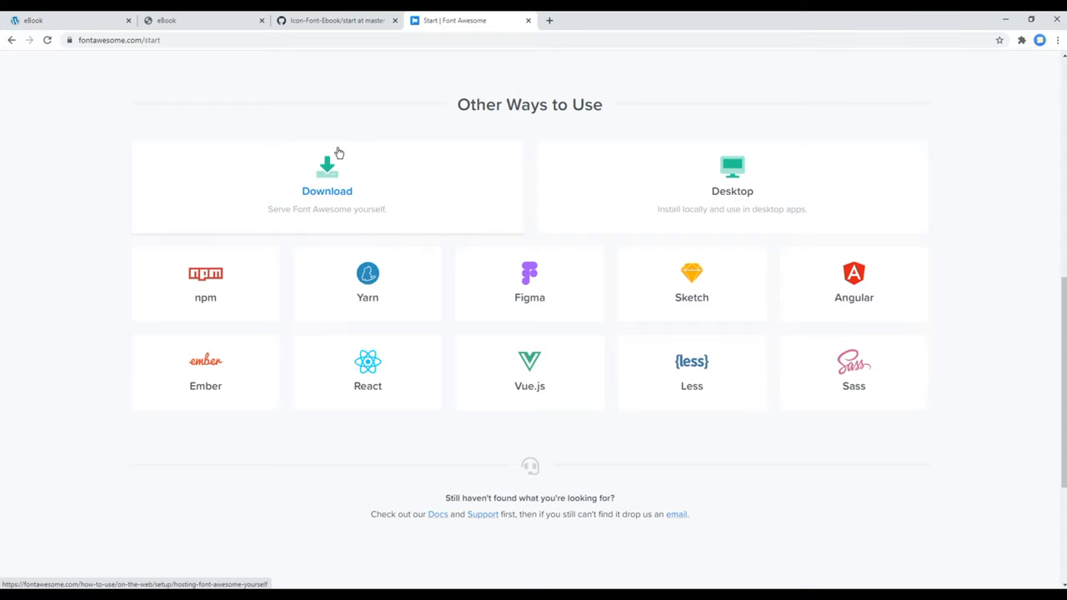
{"action": "mouse_move", "coordinate": [367, 297]}
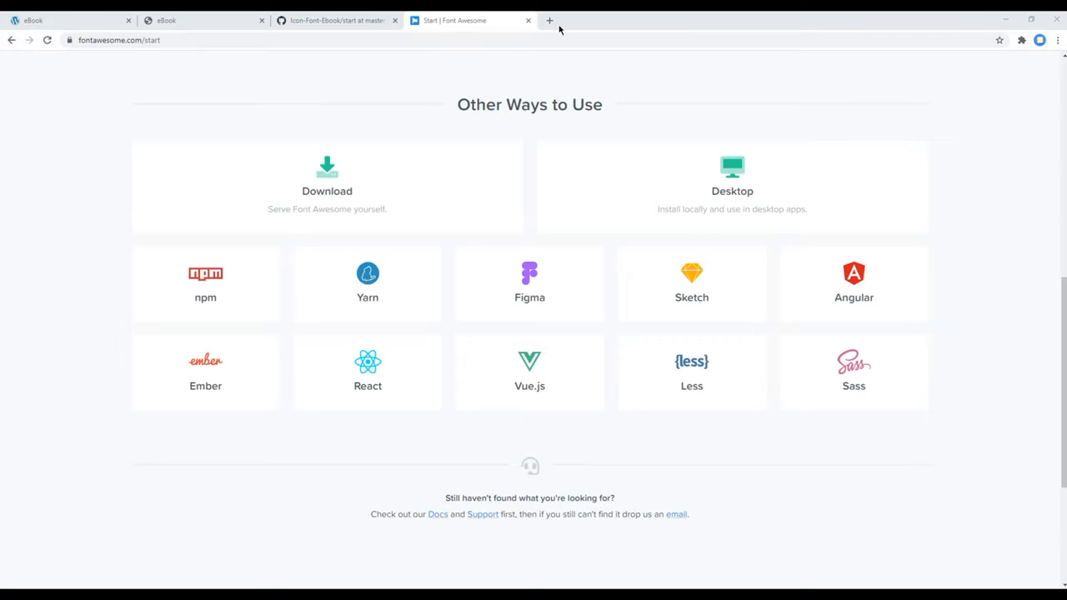
{"action": "left_click", "coordinate": [549, 20]}
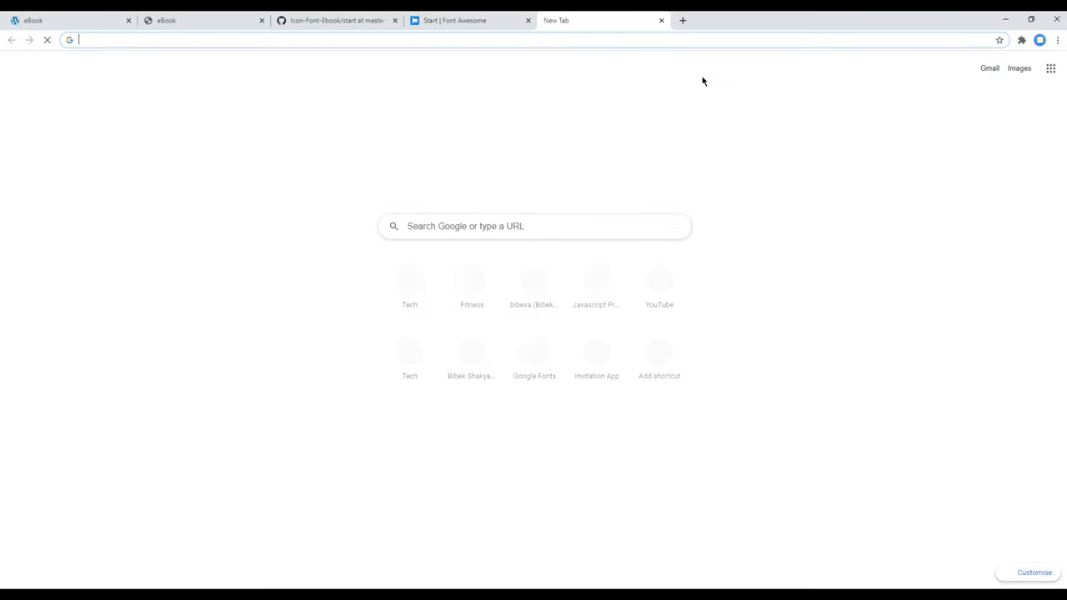
- Search for 'font awesome 5' cdn to reach the cdnjs all.min.css link
{"action": "type", "text": "font awesome"}
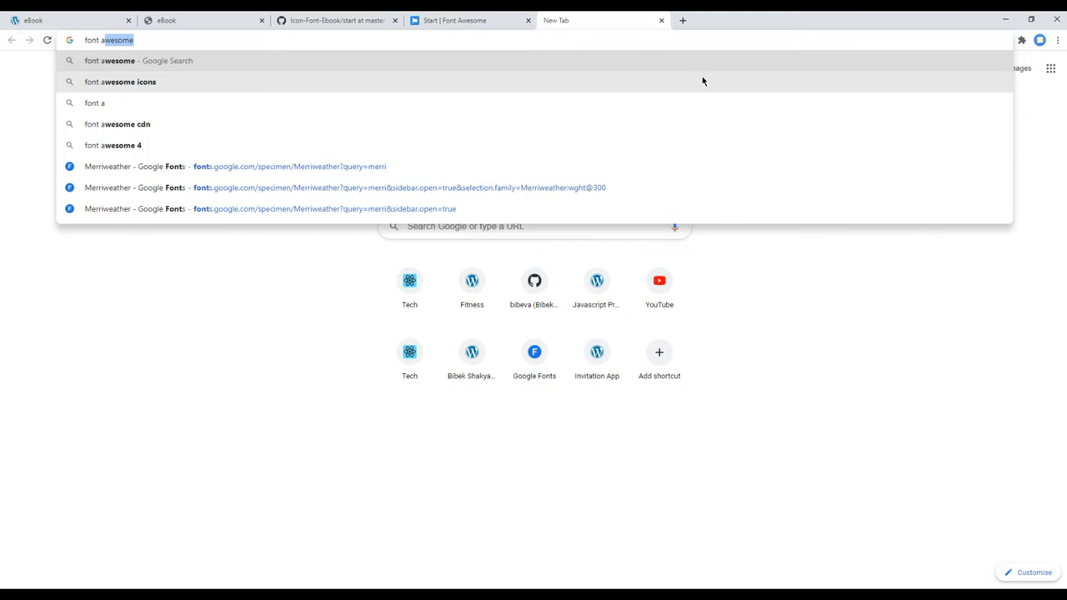
{"action": "type", "text": "5"}
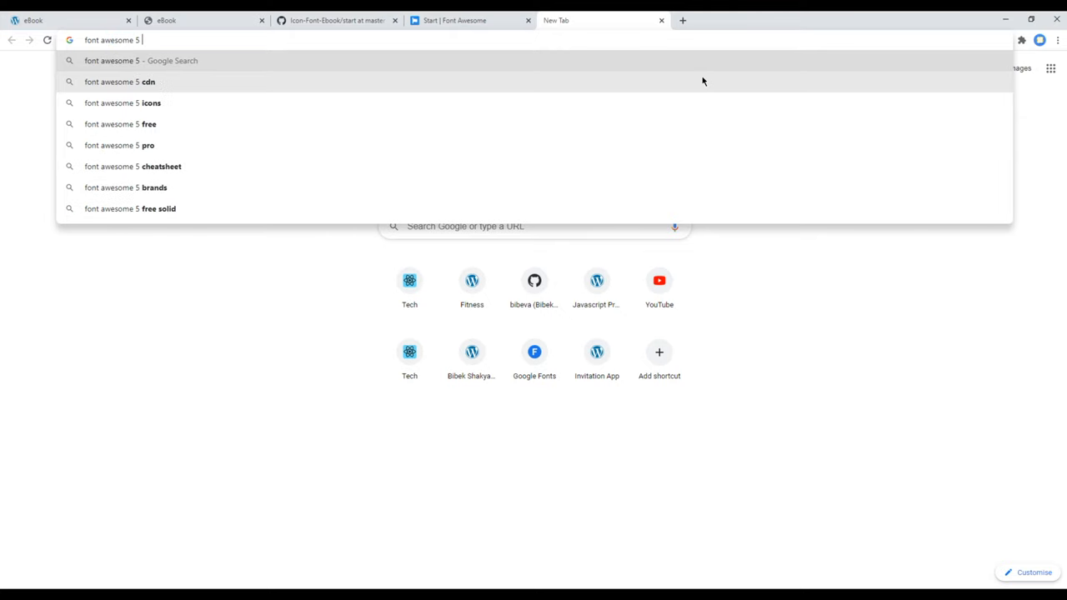
{"action": "left_click", "coordinate": [120, 82]}
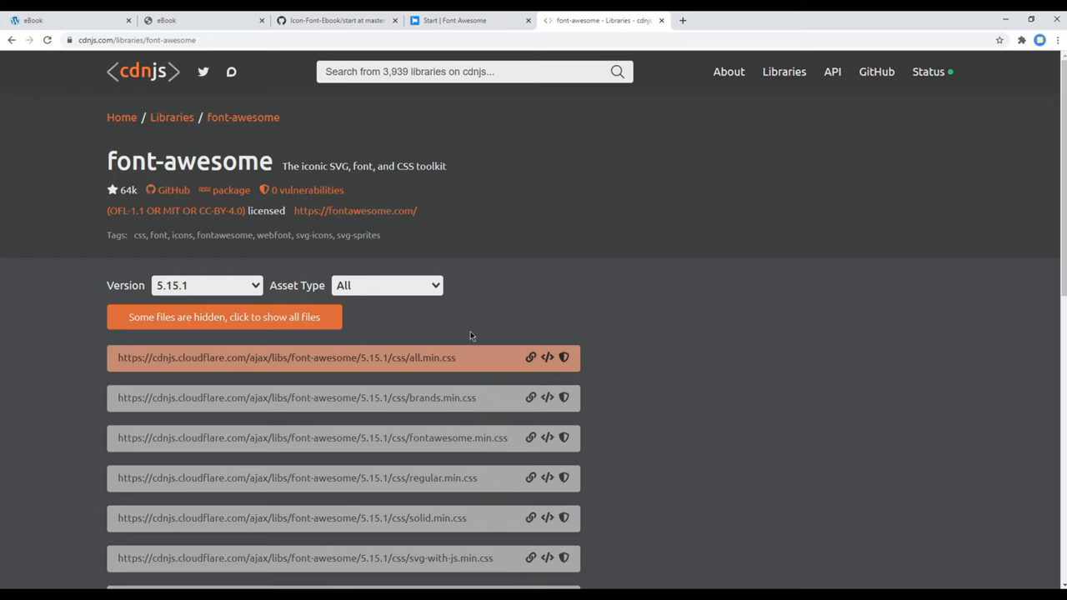
{"action": "mouse_move", "coordinate": [425, 357]}
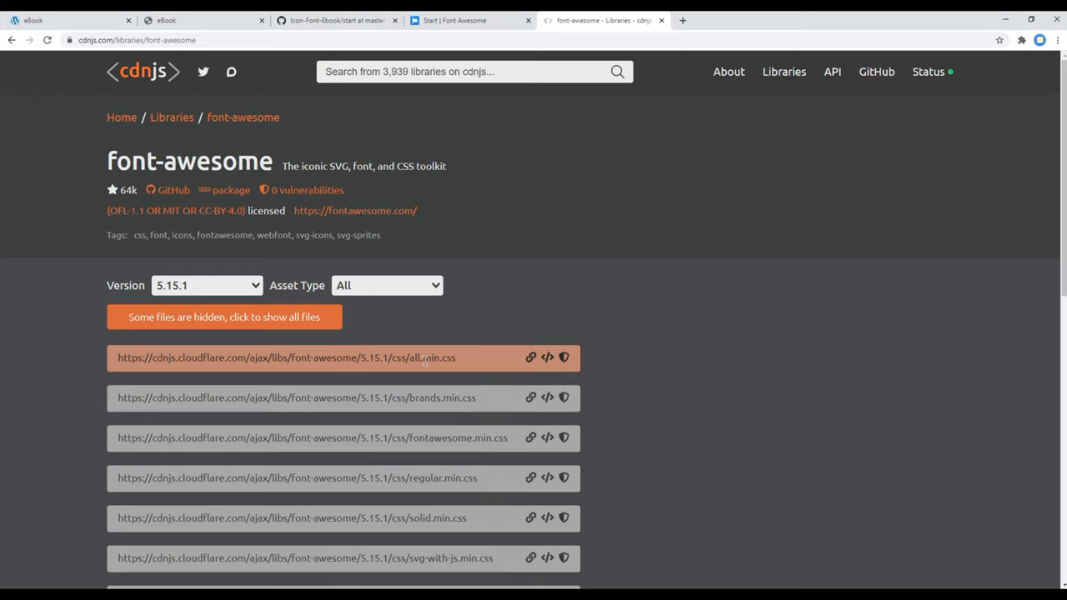
{"action": "mouse_move", "coordinate": [547, 357]}
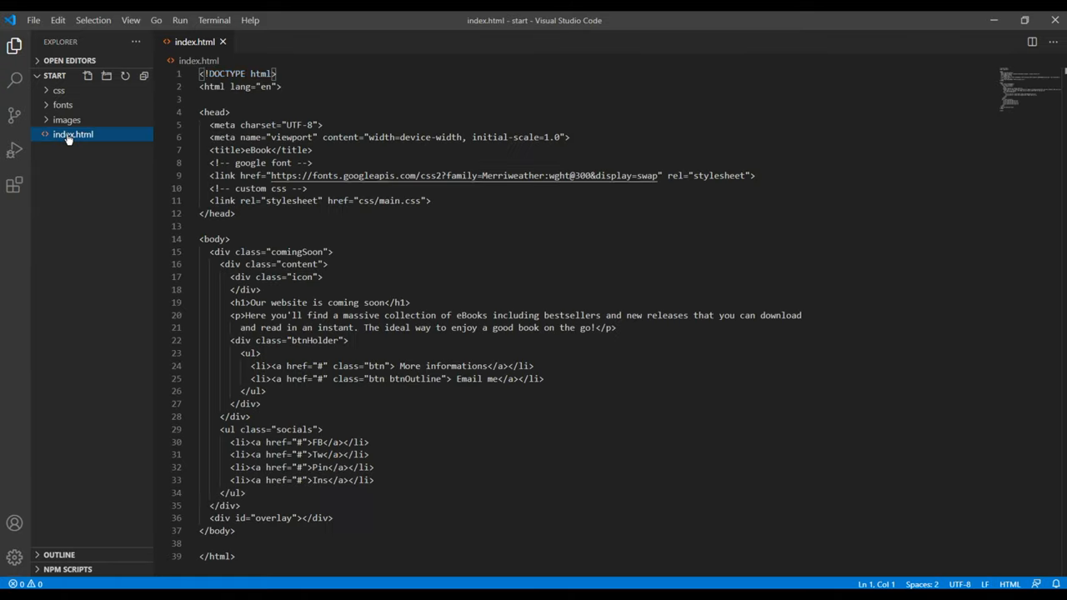
- Add a 'font awesome 5 cdn' comment and the all.min.css link below the Google Font link
{"action": "left_click", "coordinate": [754, 175]}
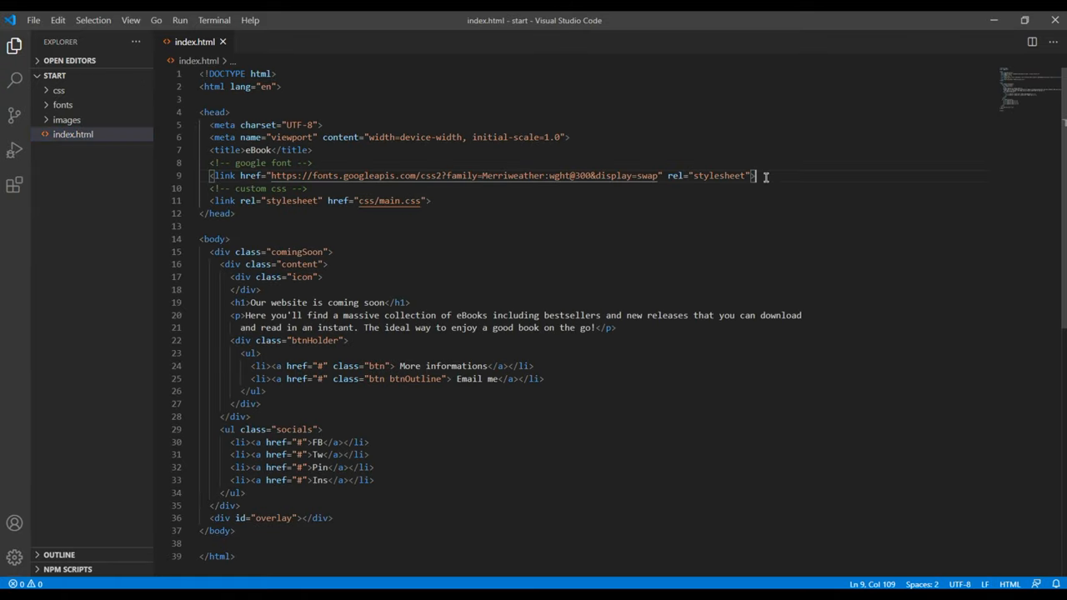
{"action": "key", "text": "Enter"}
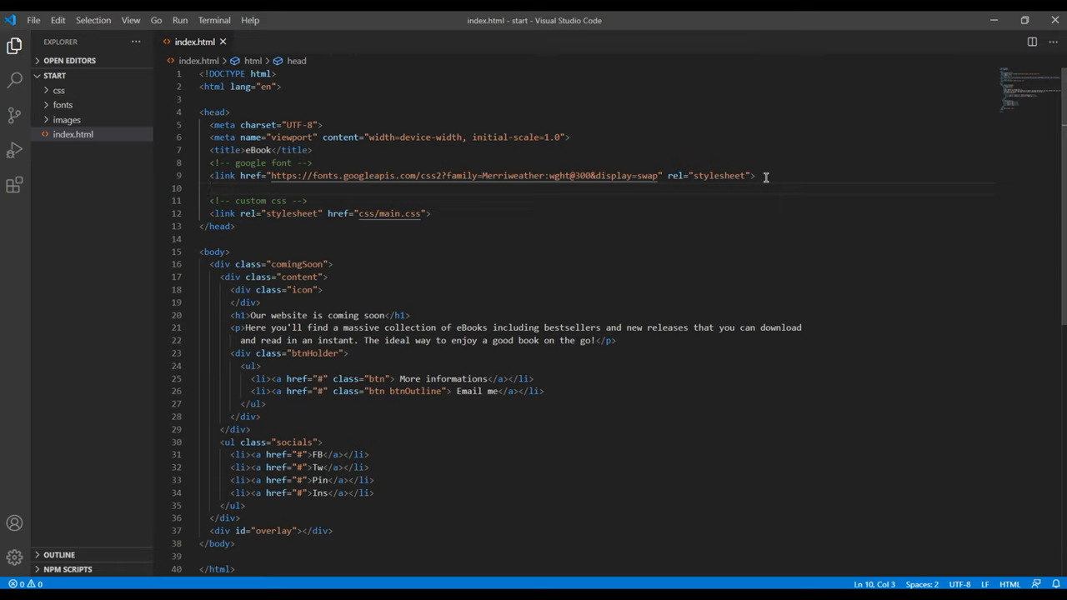
{"action": "type", "text": "font awed"}
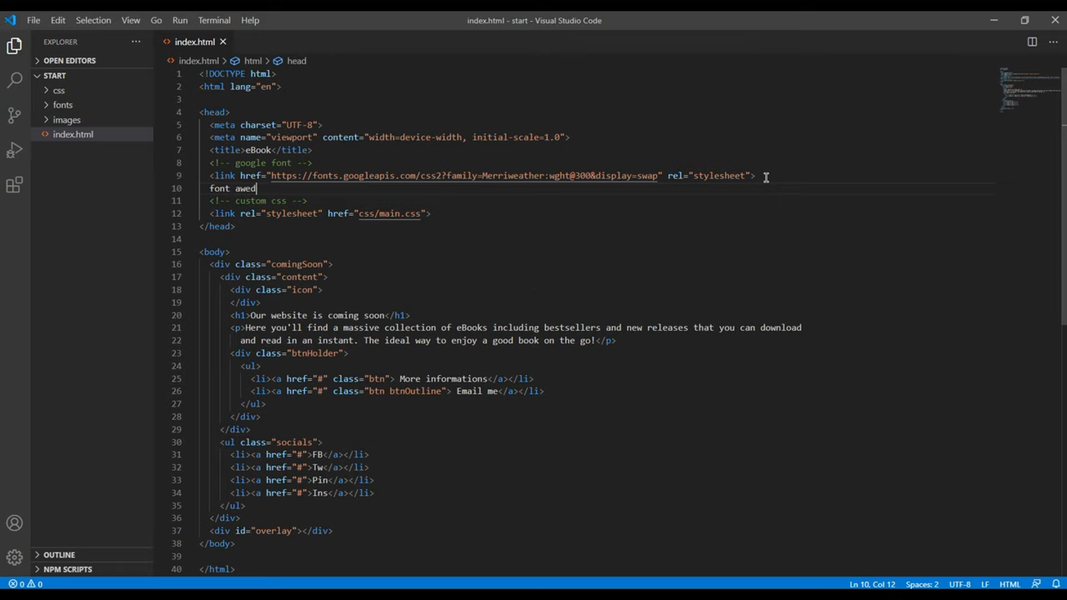
{"action": "type", "text": "some 5 cdn -->"}
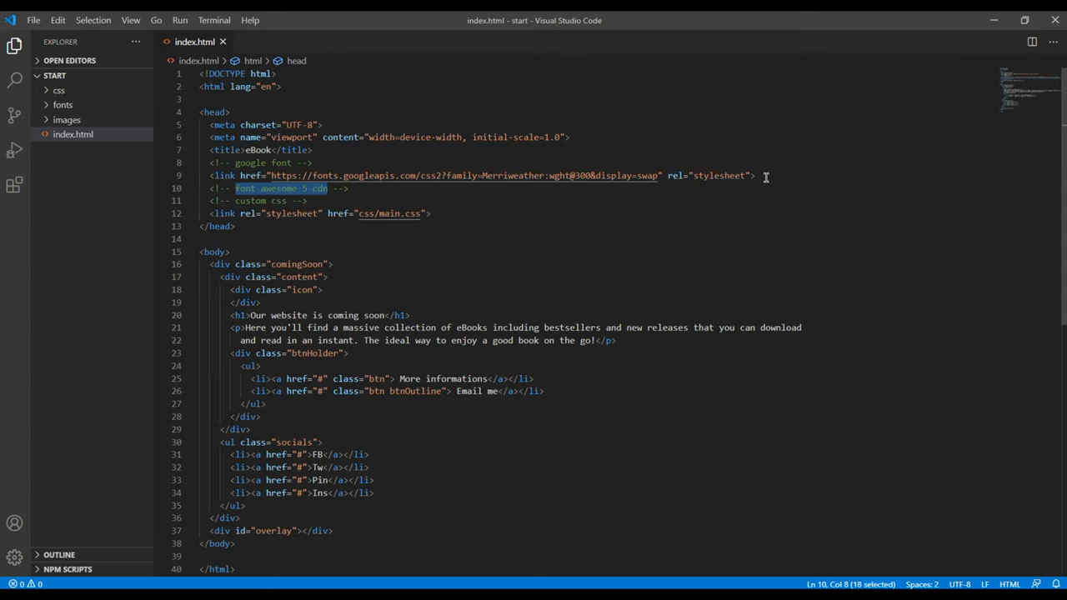
{"action": "key", "text": "Enter"}
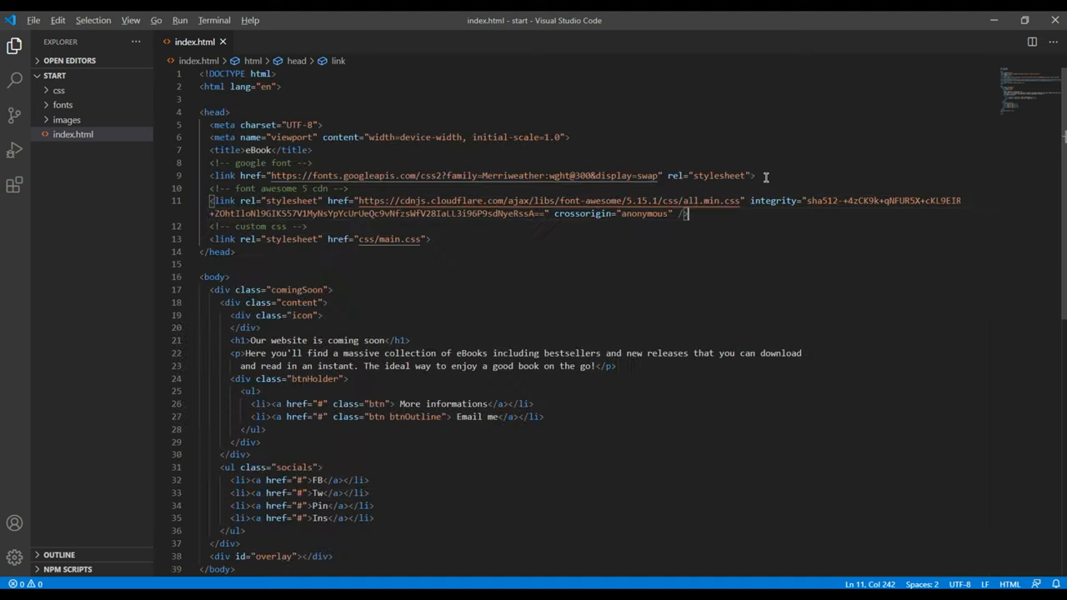
{"action": "left_click", "coordinate": [200, 263]}
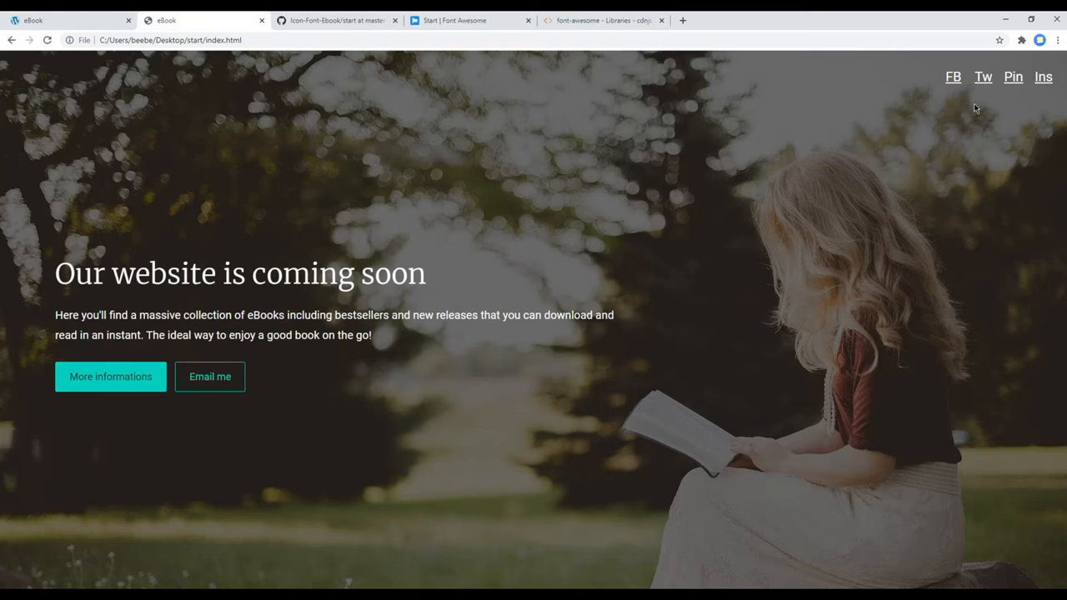
{"action": "mouse_move", "coordinate": [944, 100]}
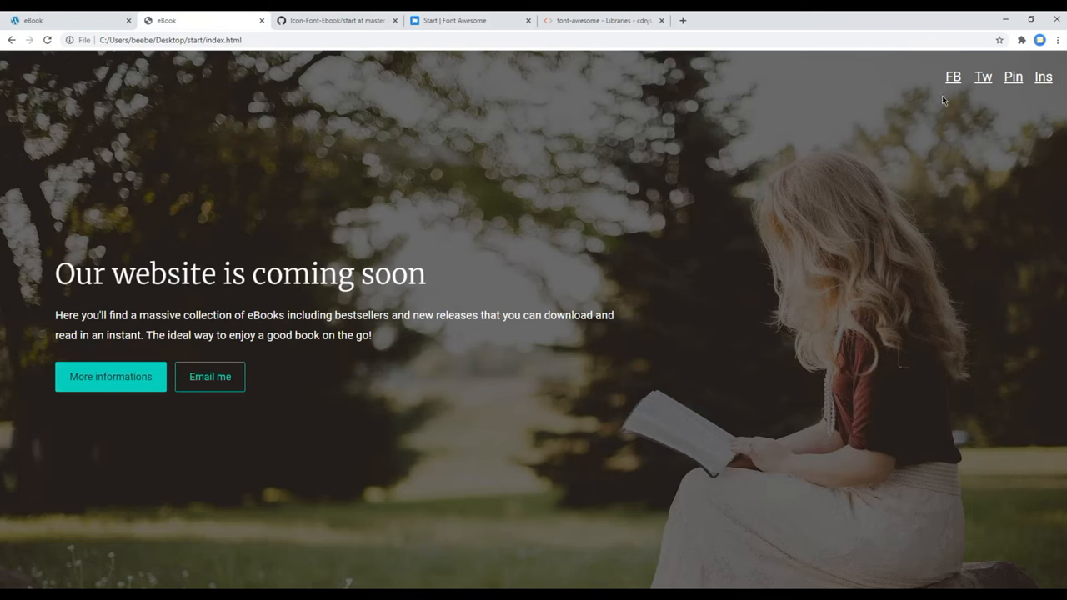
{"action": "mouse_move", "coordinate": [925, 80]}
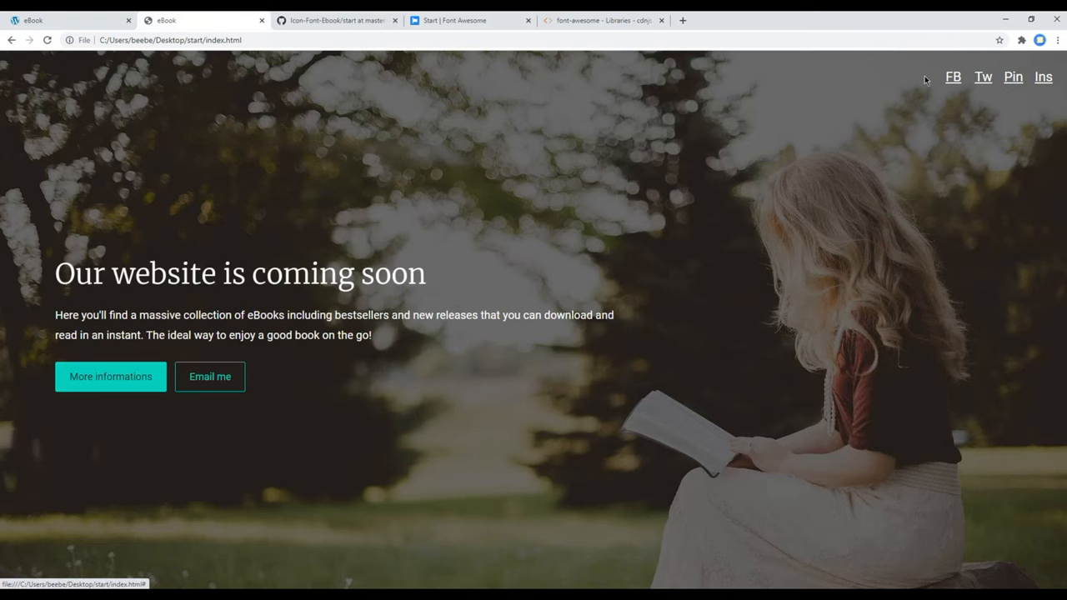
{"action": "mouse_move", "coordinate": [954, 77]}
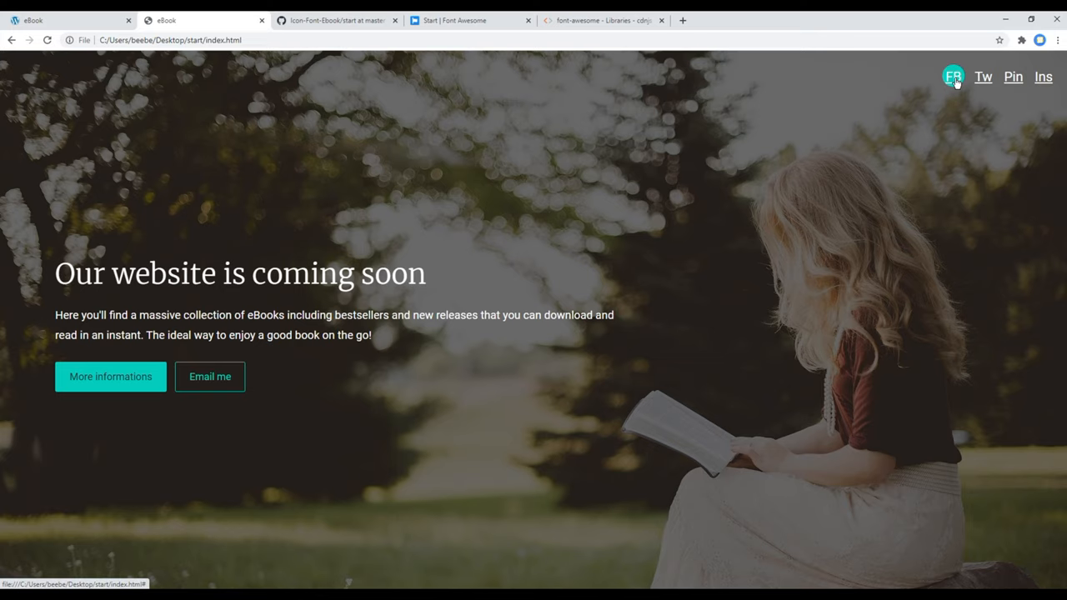
- Switch from the local coming-soon page back to the Font Awesome site
{"action": "left_click", "coordinate": [470, 20]}
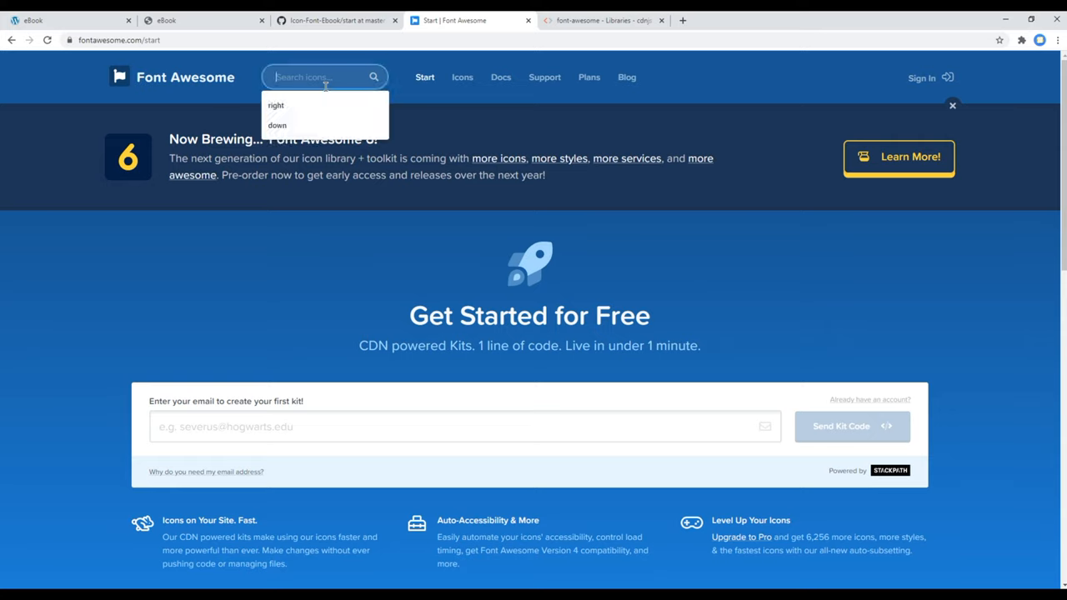
- Search Font Awesome for 'facebook' and open the facebook-f brand icon's page
{"action": "type", "text": "facebook"}
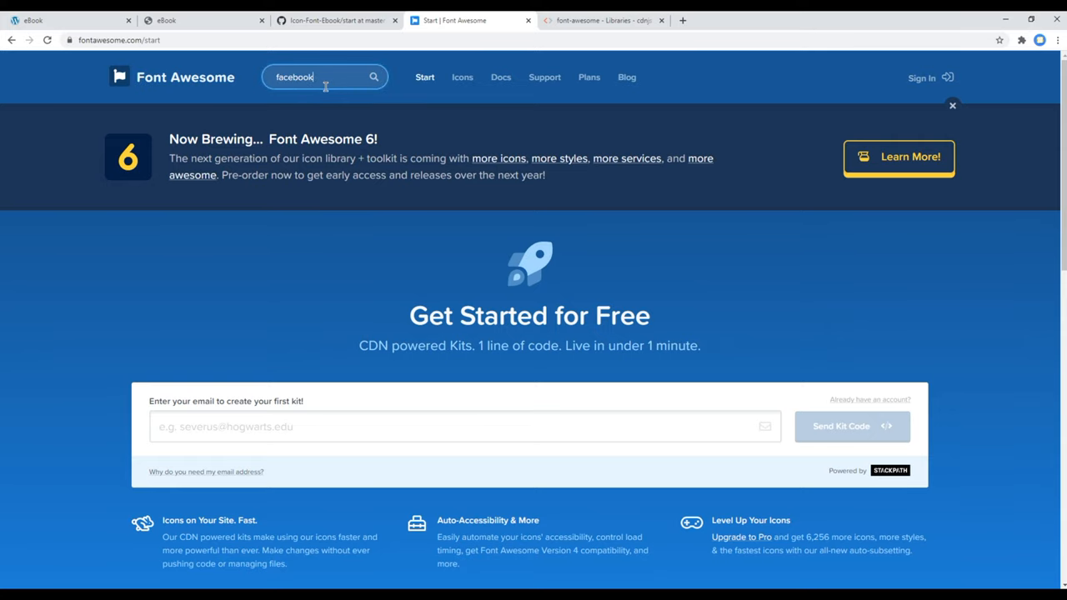
{"action": "key", "text": "Return"}
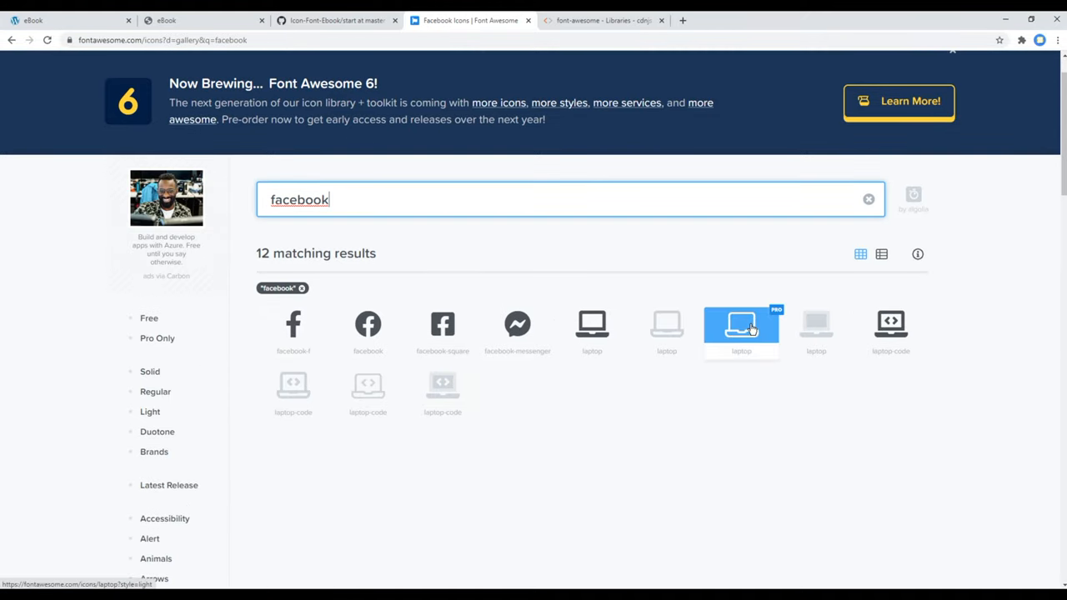
{"action": "mouse_move", "coordinate": [767, 320]}
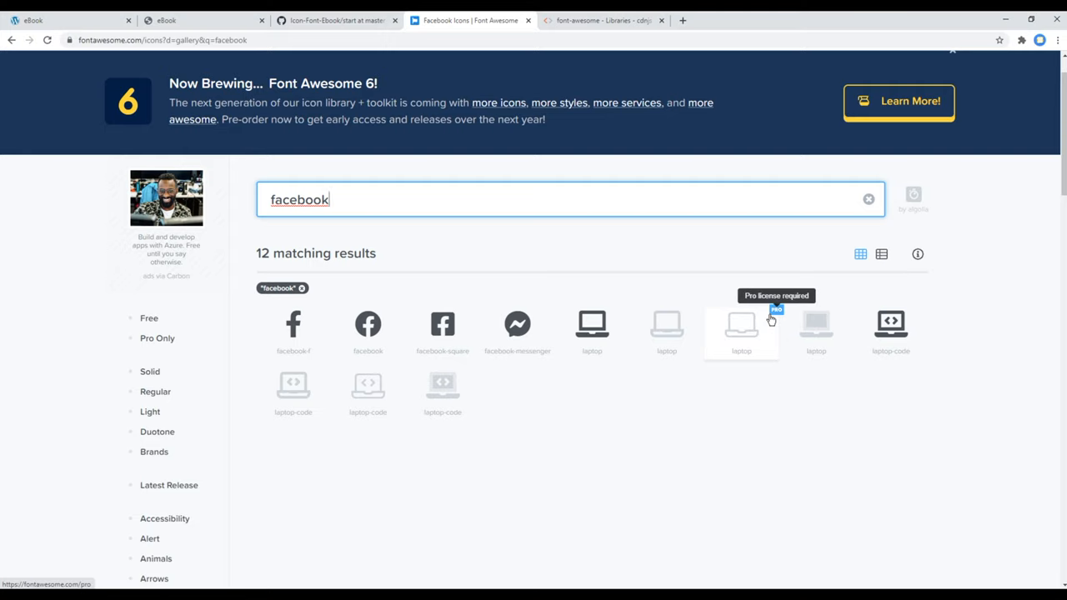
{"action": "mouse_move", "coordinate": [336, 353]}
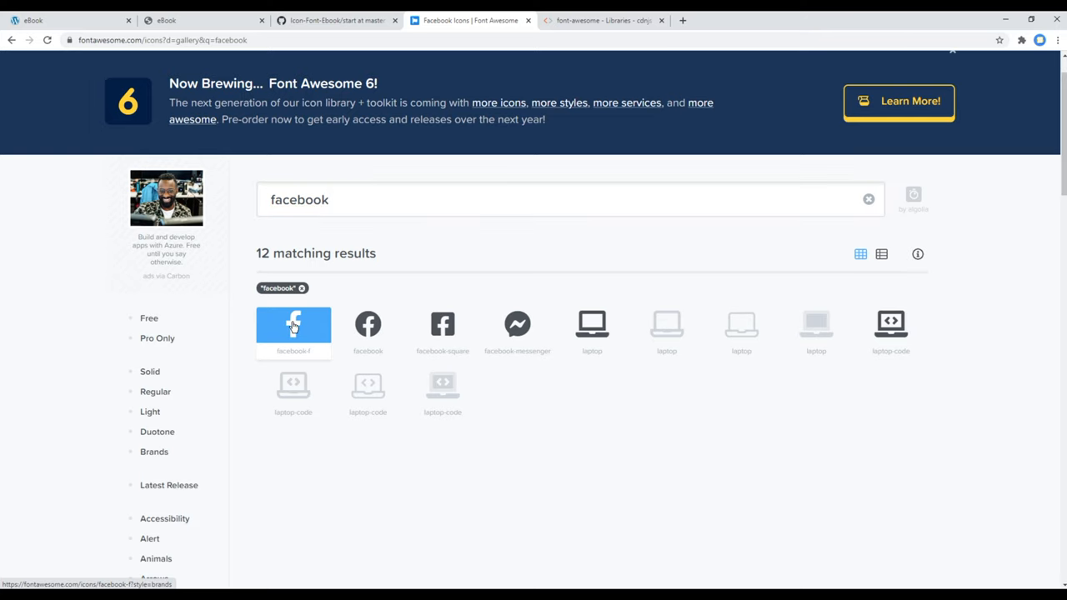
{"action": "left_click", "coordinate": [293, 324]}
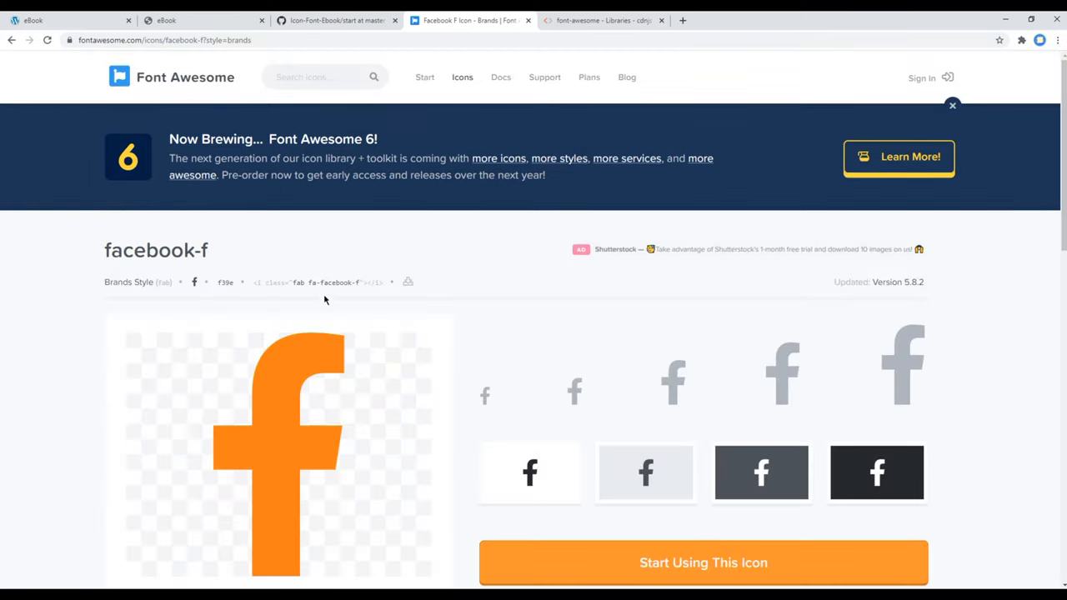
{"action": "mouse_move", "coordinate": [325, 281]}
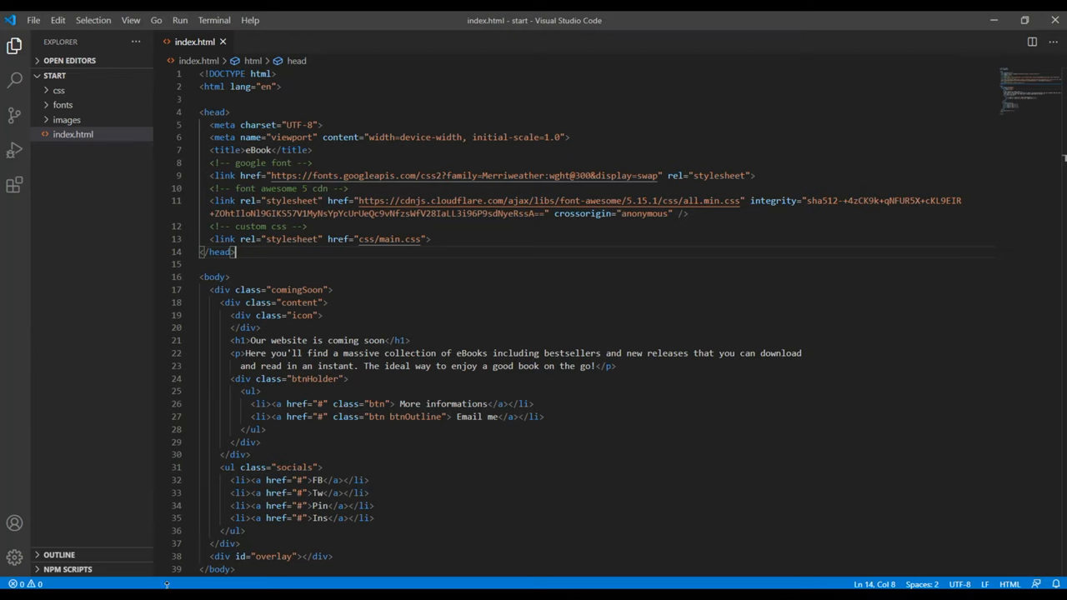
- Replace the FB link text with <i class="fab fa-facebook-f"></i> in the socials list
{"action": "scroll", "scroll_direction": "down", "scroll_amount": 3}
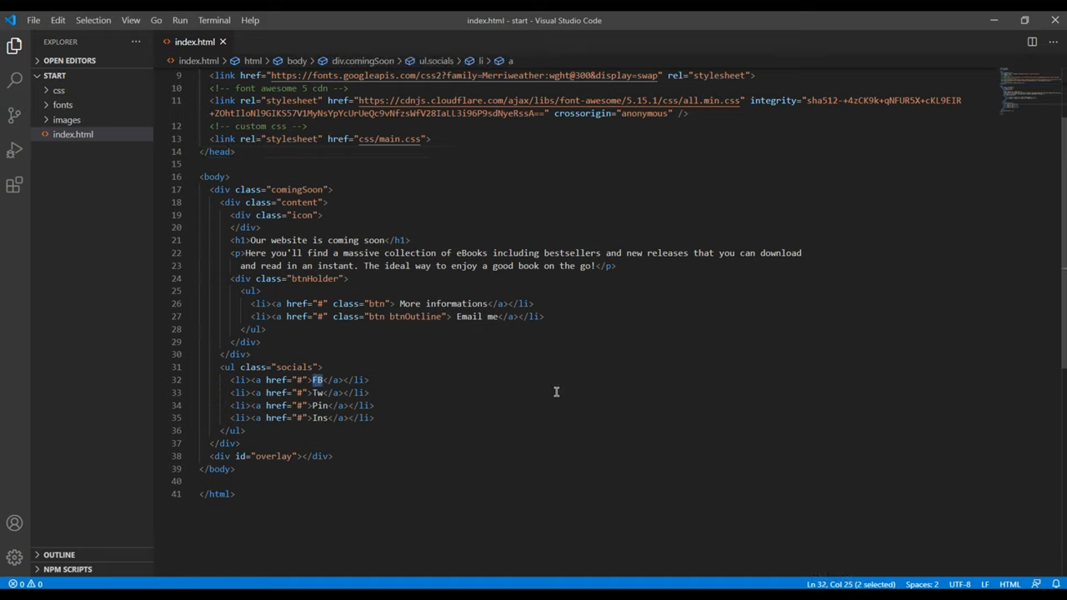
{"action": "type", "text": "<i class=\"fab fa-facebook-f\"></i>"}
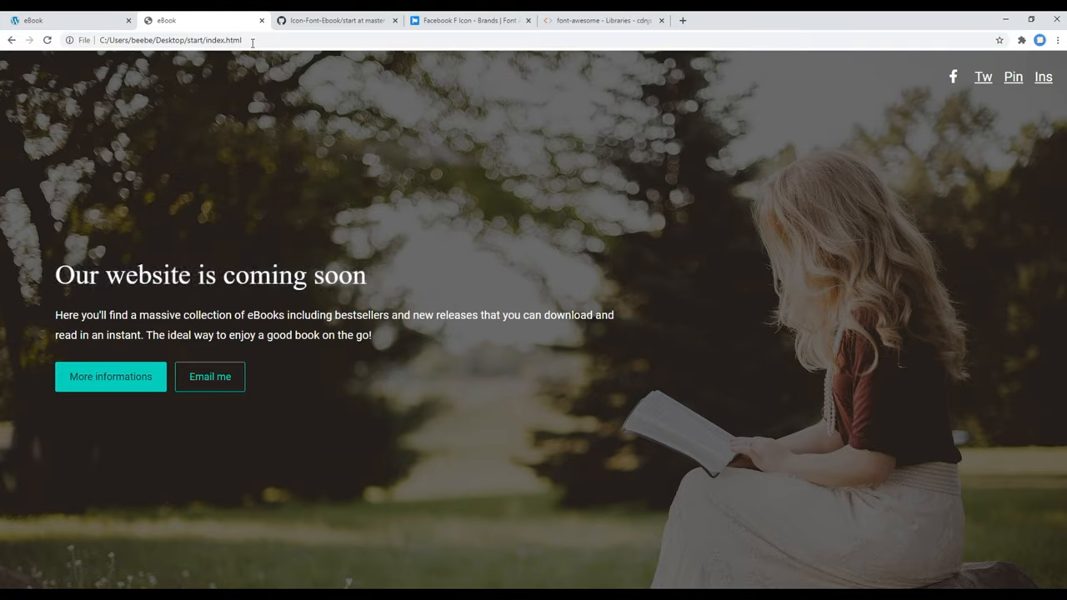
{"action": "mouse_move", "coordinate": [954, 76]}
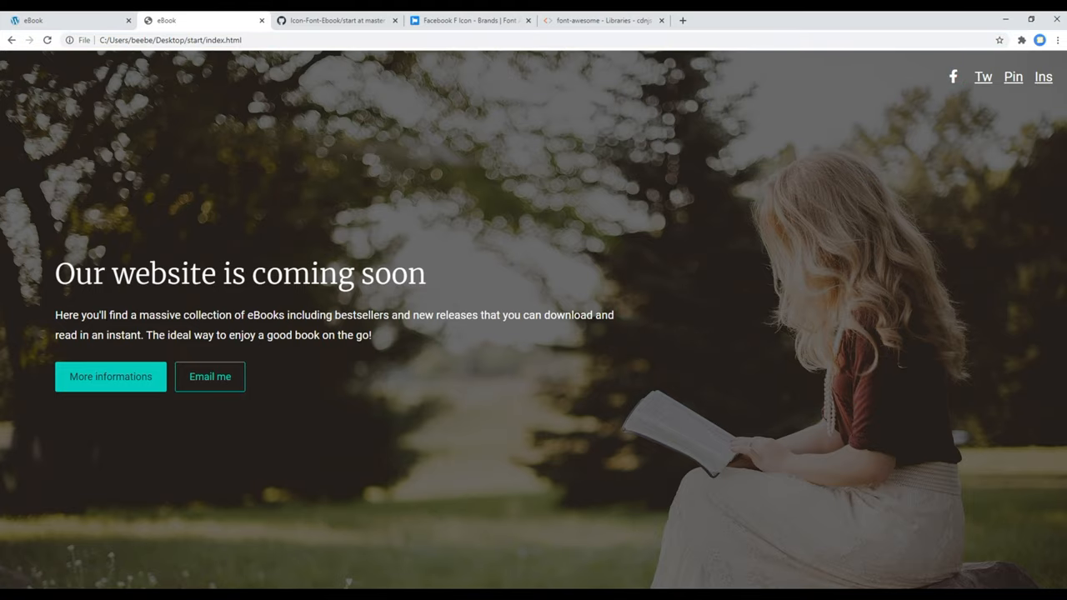
- Return to the Font Awesome site and start a new icon search
{"action": "left_click", "coordinate": [467, 20]}
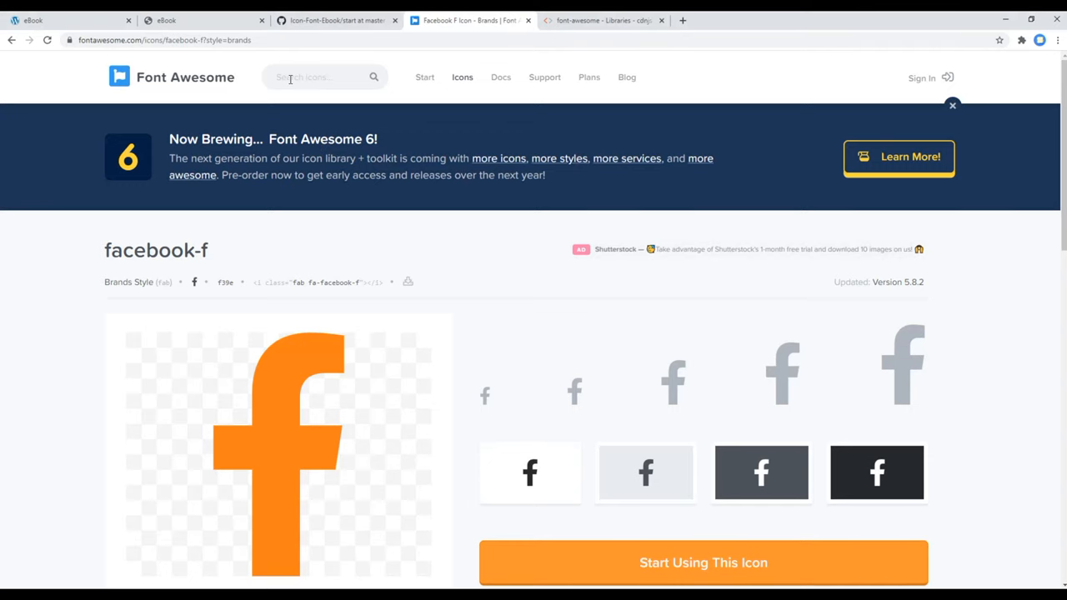
{"action": "left_click", "coordinate": [324, 77]}
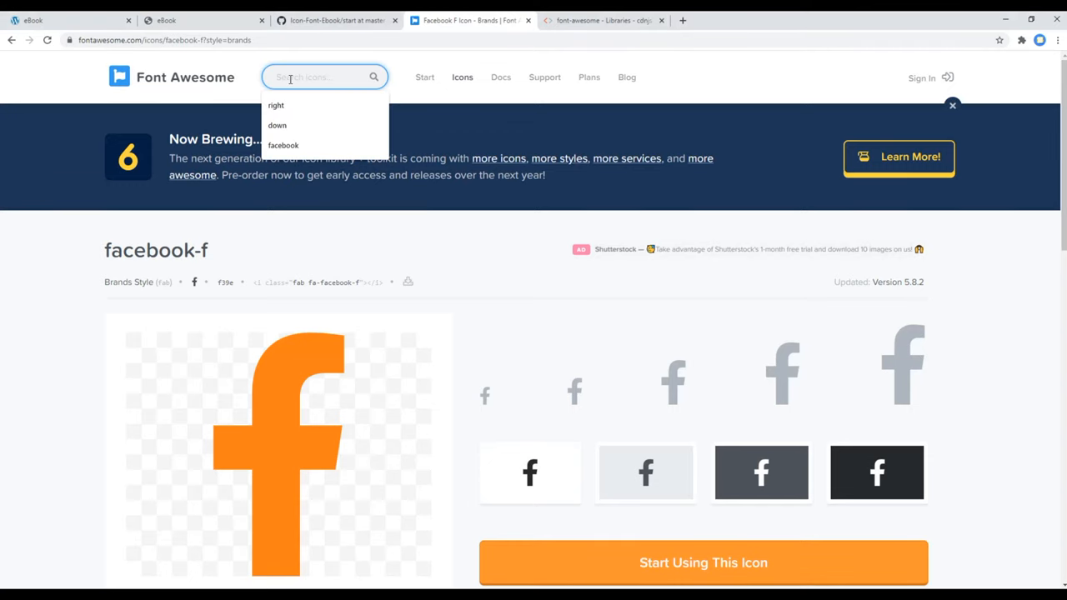
{"action": "key", "text": "alt+tab"}
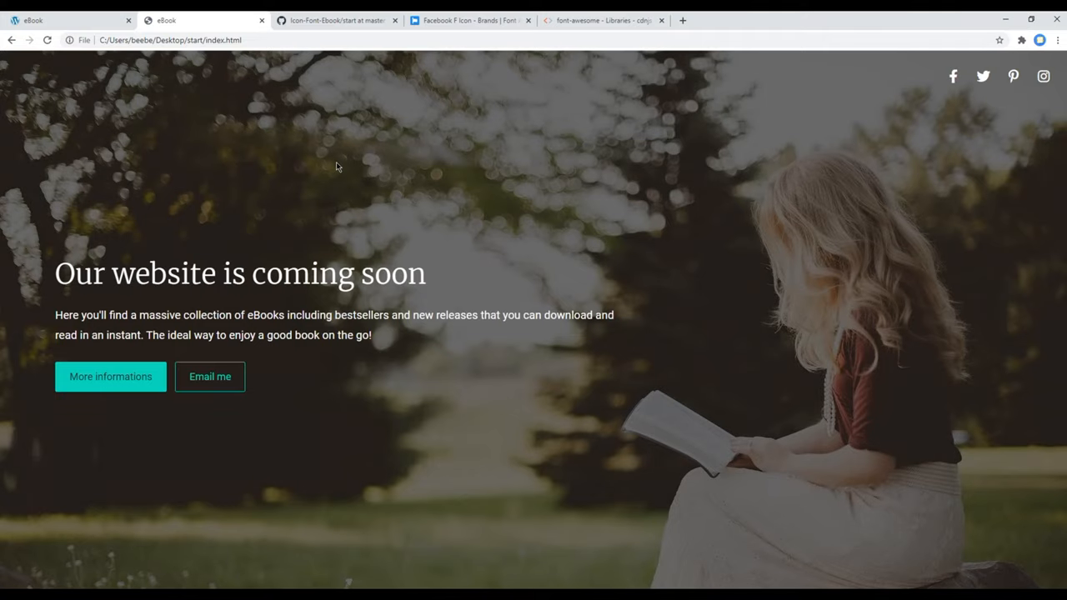
{"action": "mouse_move", "coordinate": [984, 77]}
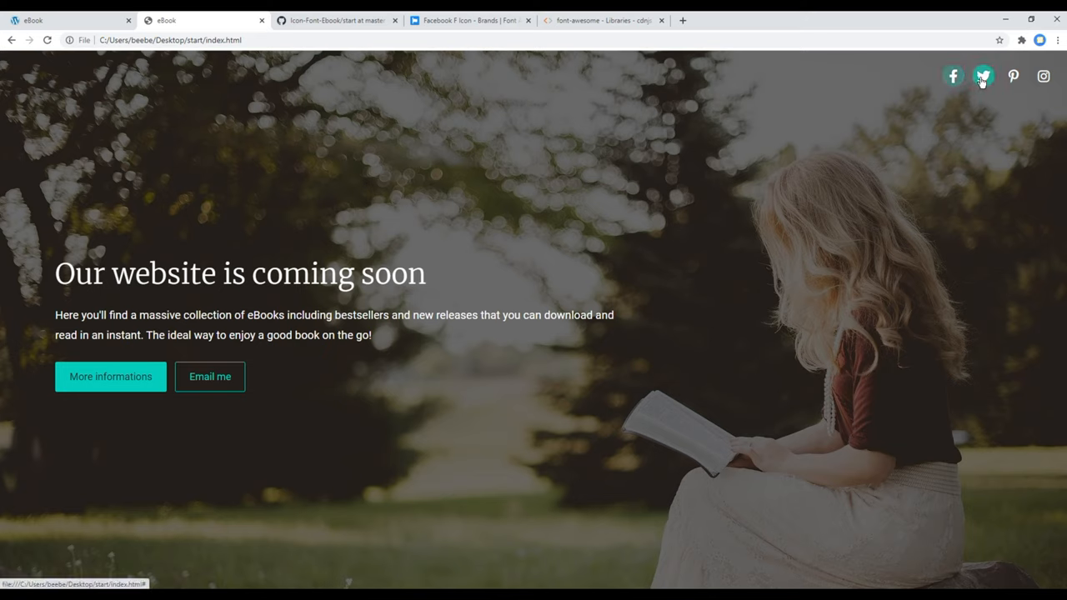
{"action": "mouse_move", "coordinate": [1044, 77]}
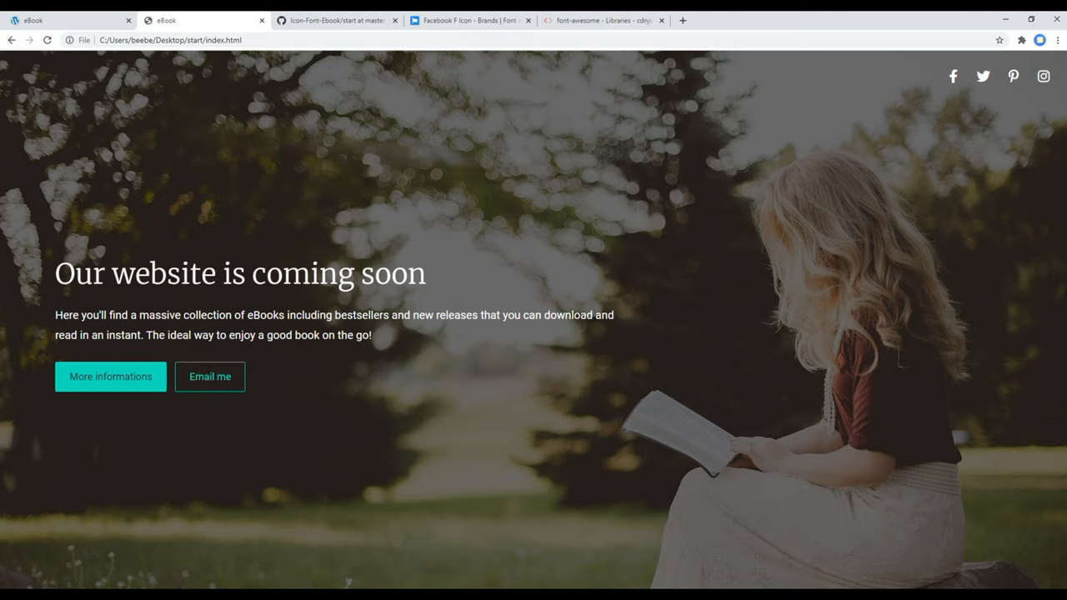
{"action": "mouse_move", "coordinate": [296, 220]}
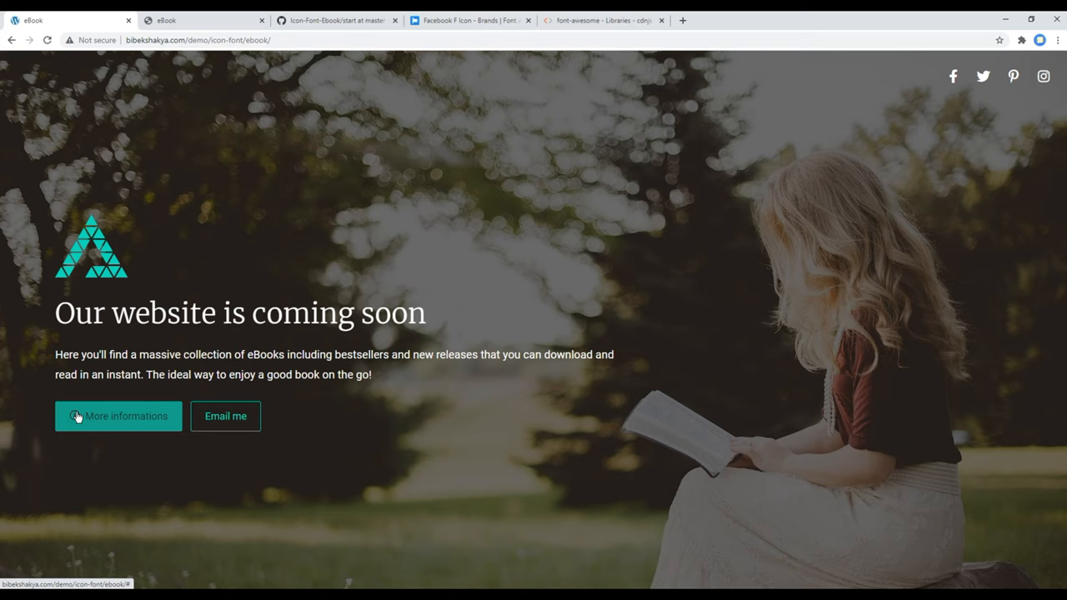
{"action": "mouse_move", "coordinate": [363, 424]}
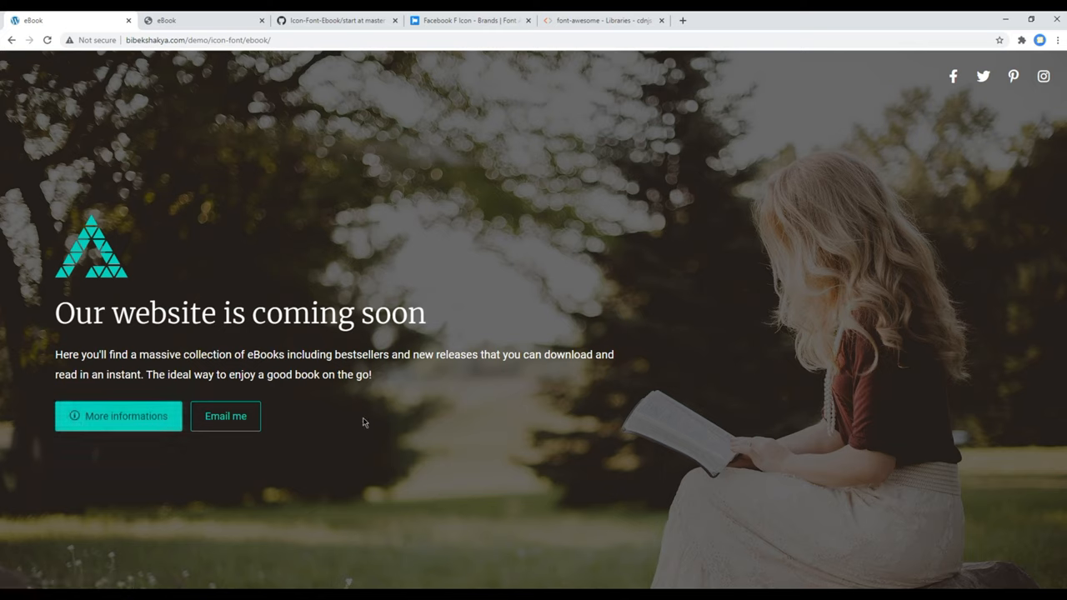